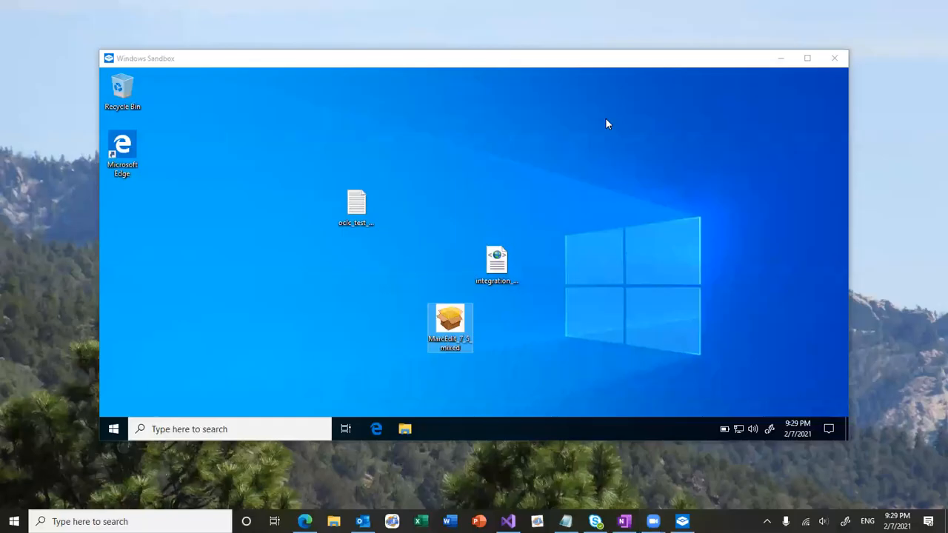
mouse_move(604, 97)
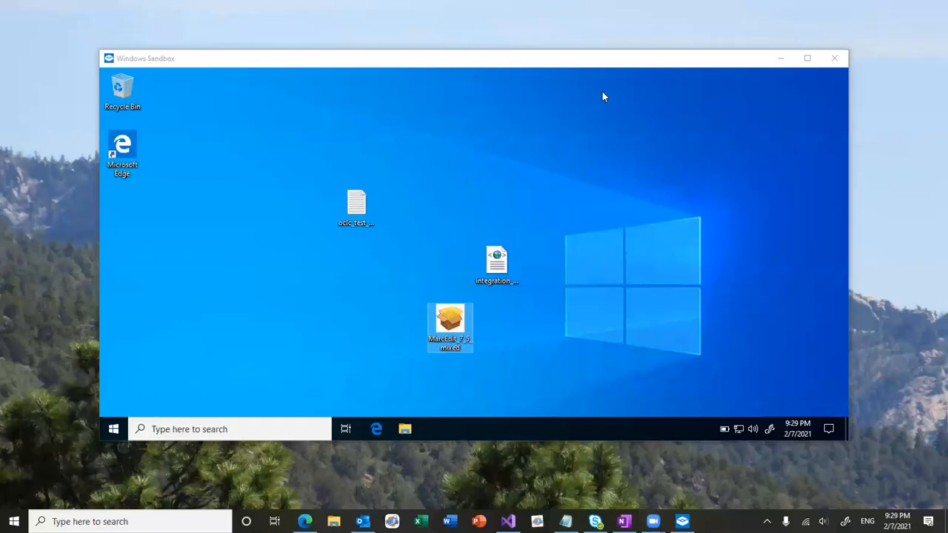
mouse_move(743, 17)
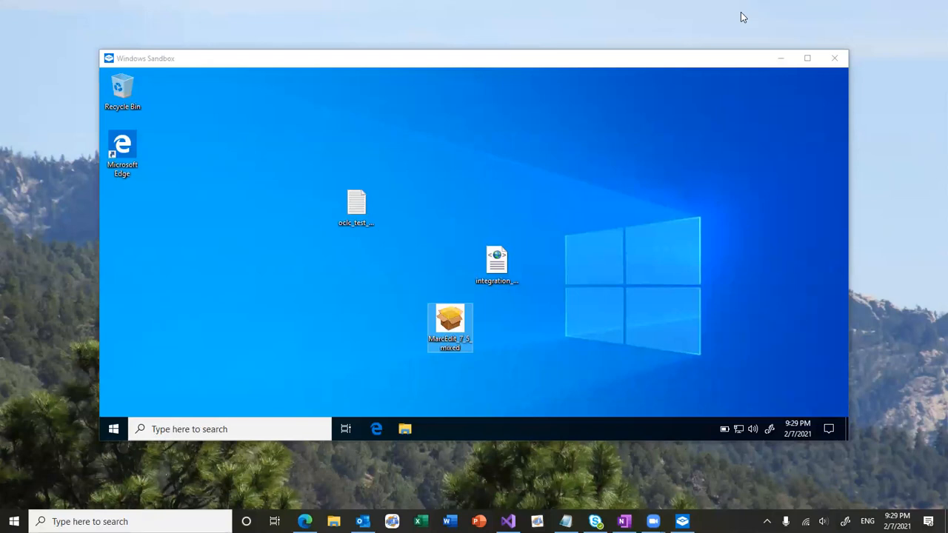
mouse_move(730, 15)
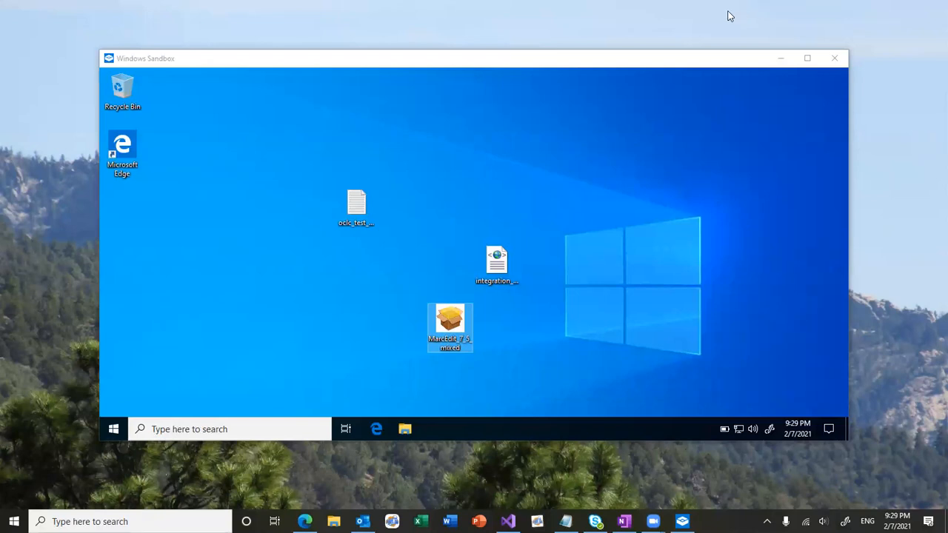
mouse_move(541, 62)
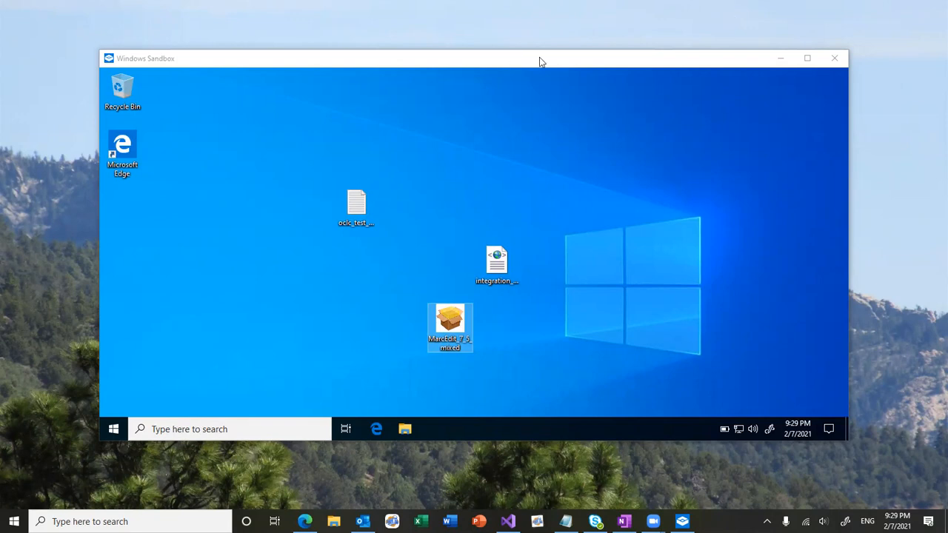
mouse_move(146, 436)
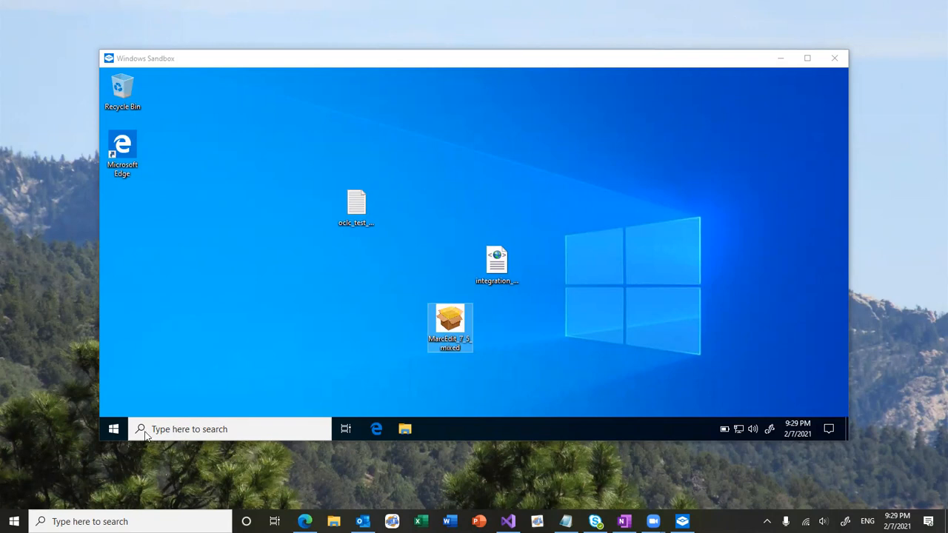
- Launch the MarcEdit_7_5 installer and move past the Prerequisites Setup Wizard welcome page
type("san")
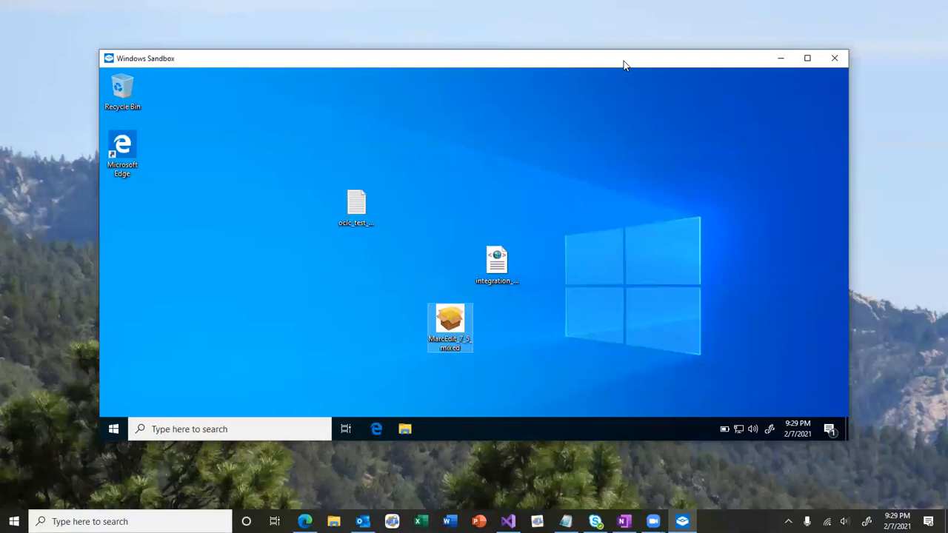
mouse_move(460, 279)
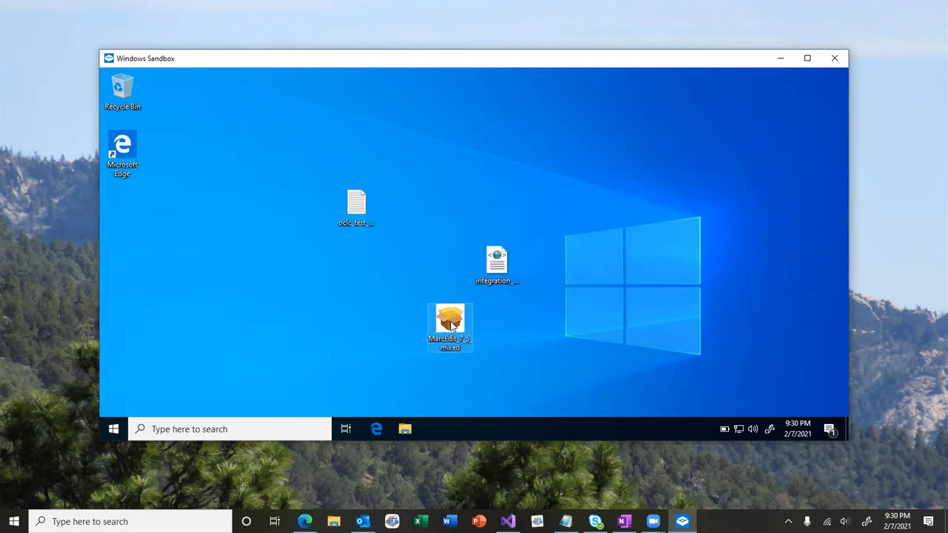
double_click(450, 323)
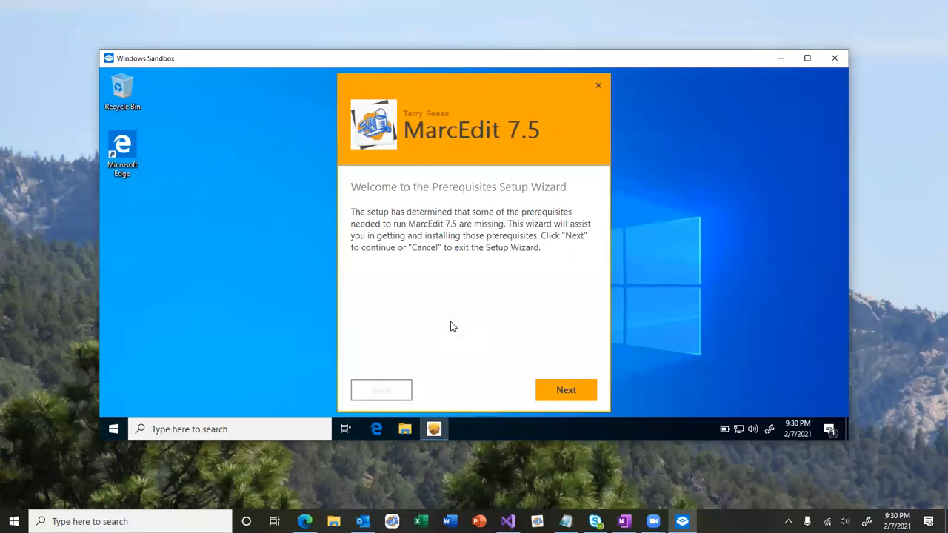
mouse_move(556, 389)
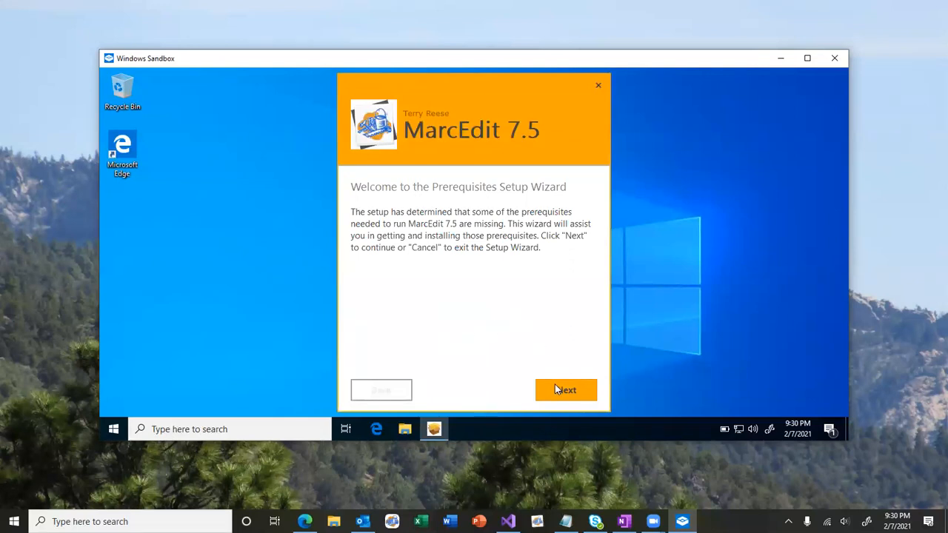
left_click(566, 390)
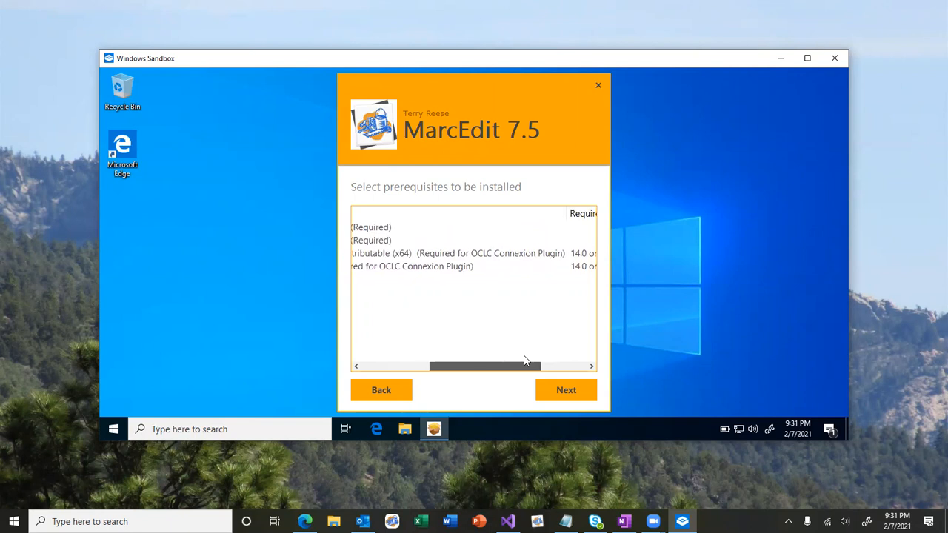
left_click_drag(526, 366, 485, 365)
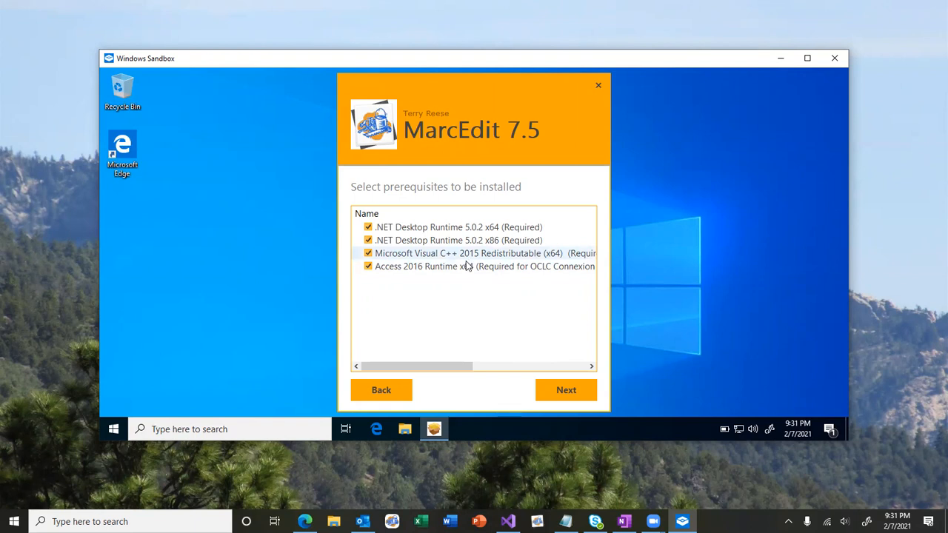
mouse_move(482, 311)
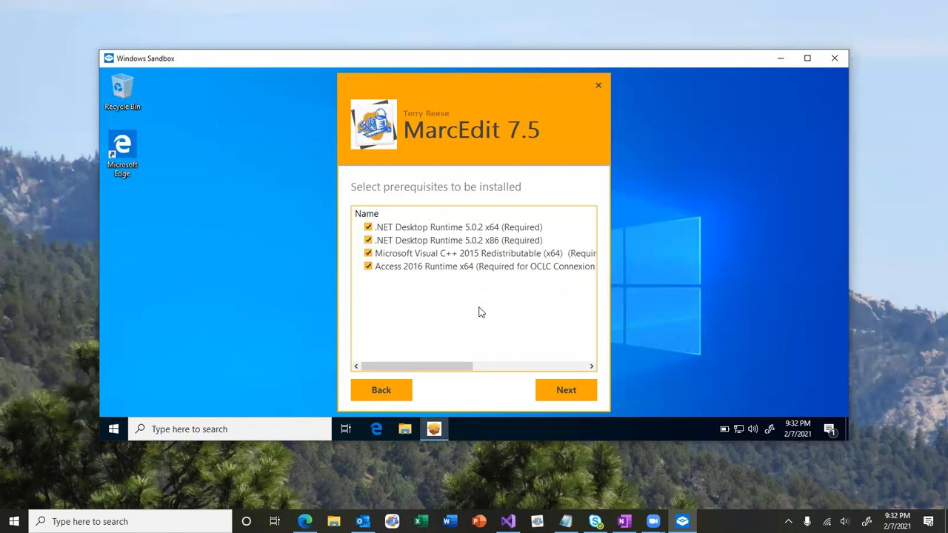
mouse_move(524, 345)
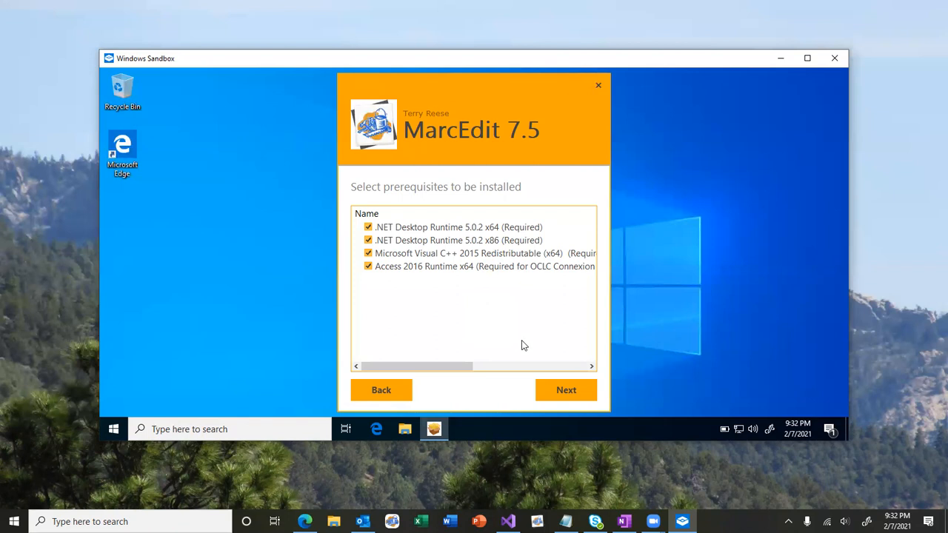
mouse_move(524, 351)
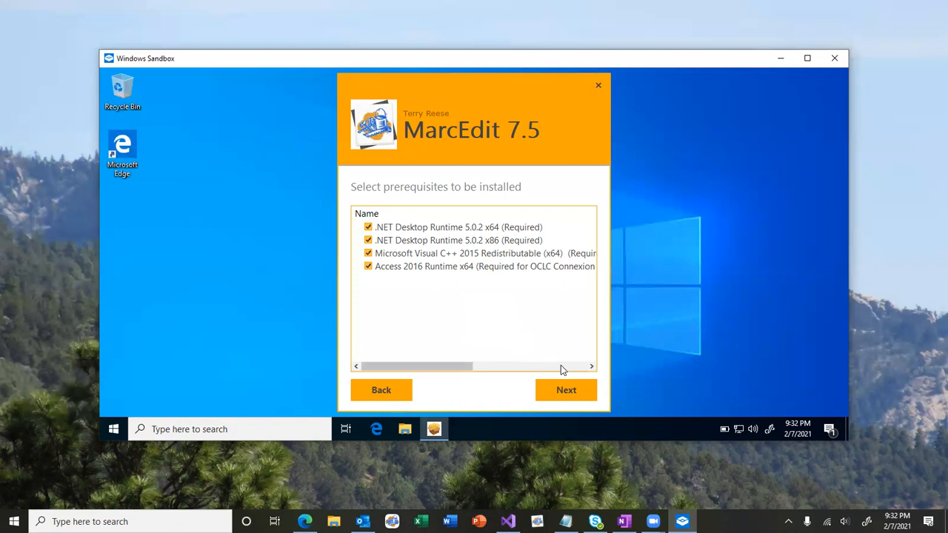
- Begin installing the checked prerequisites, starting with the Access 2016 Runtime x64 download
left_click(565, 390)
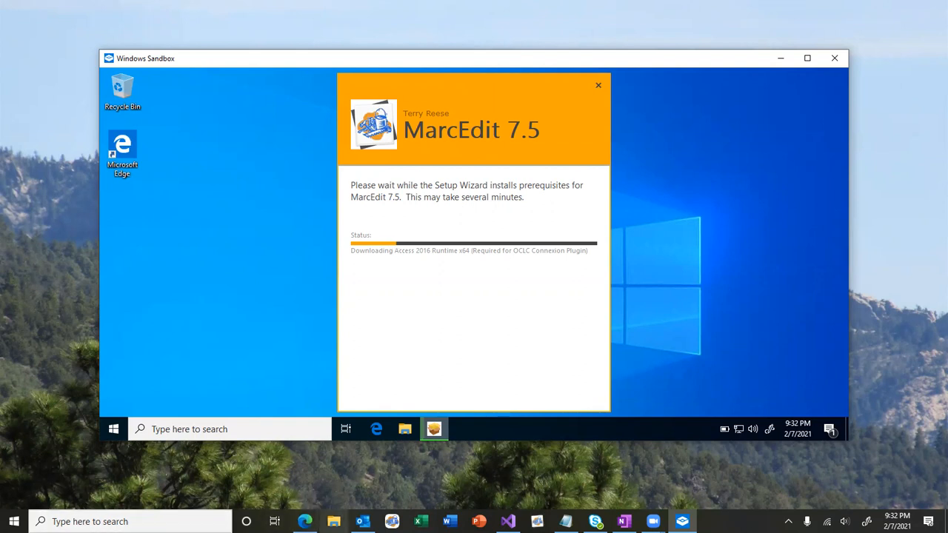
mouse_move(333, 521)
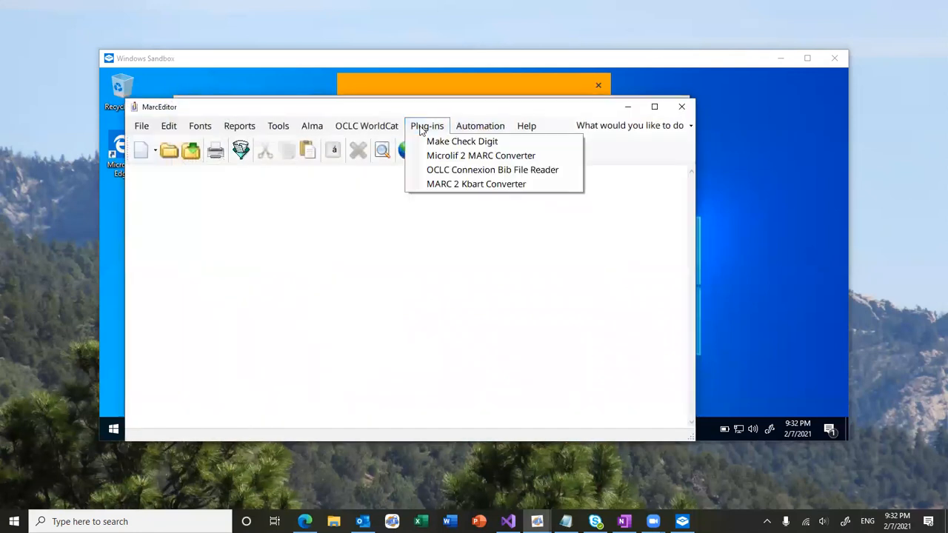
- Browse the Connexion Db folder from the Bib File Reader, cancel, and close both editors
left_click(491, 170)
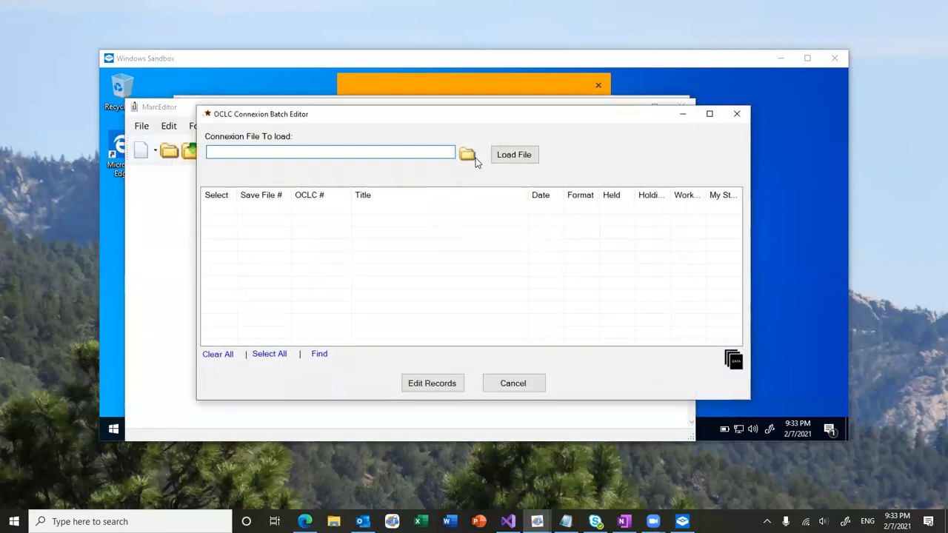
left_click(467, 154)
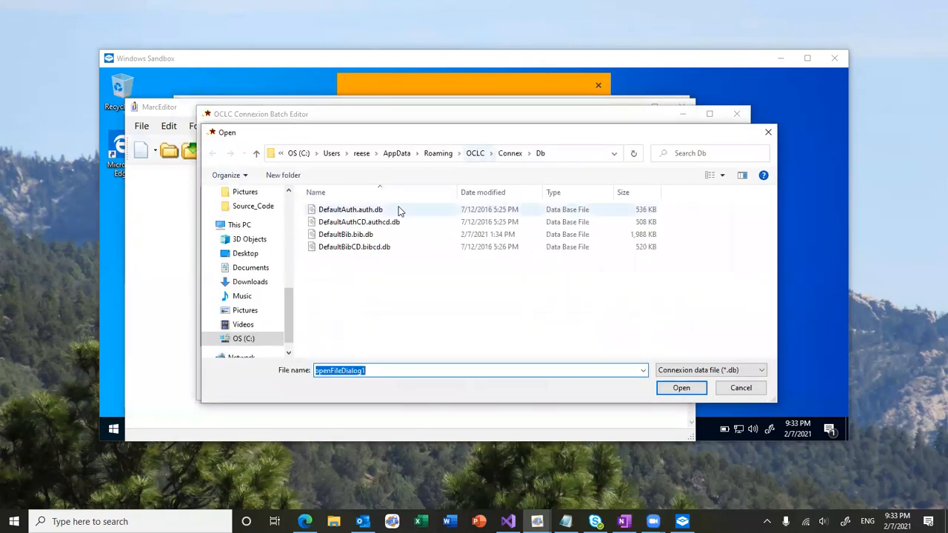
left_click(346, 234)
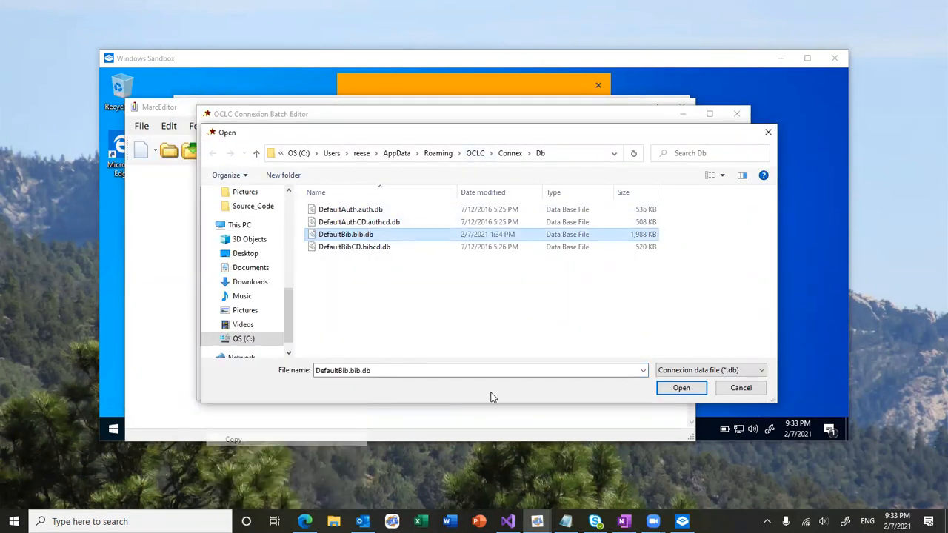
left_click(681, 388)
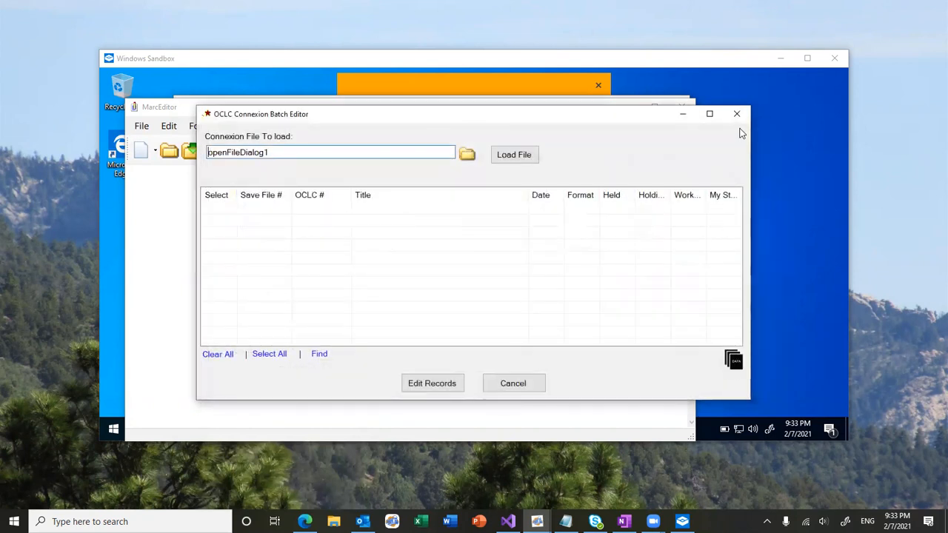
left_click(736, 113)
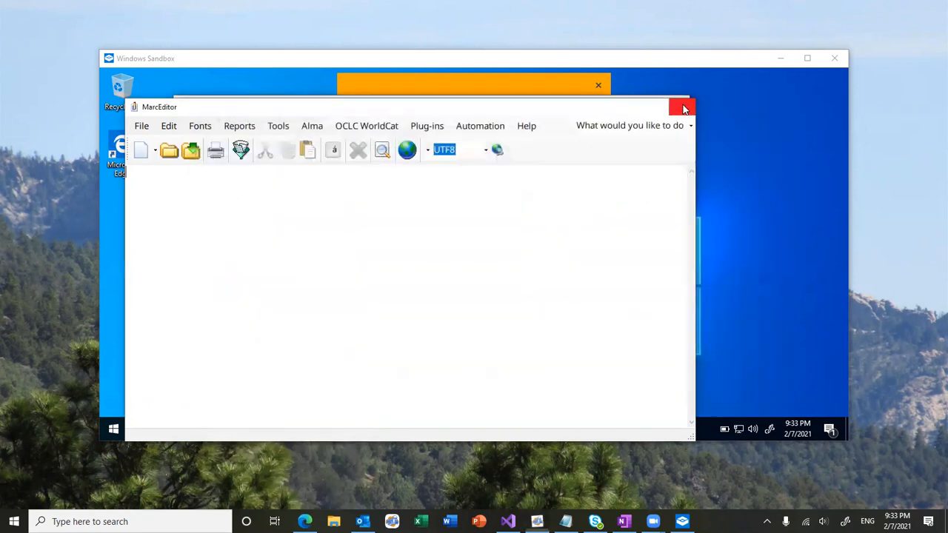
left_click(680, 106)
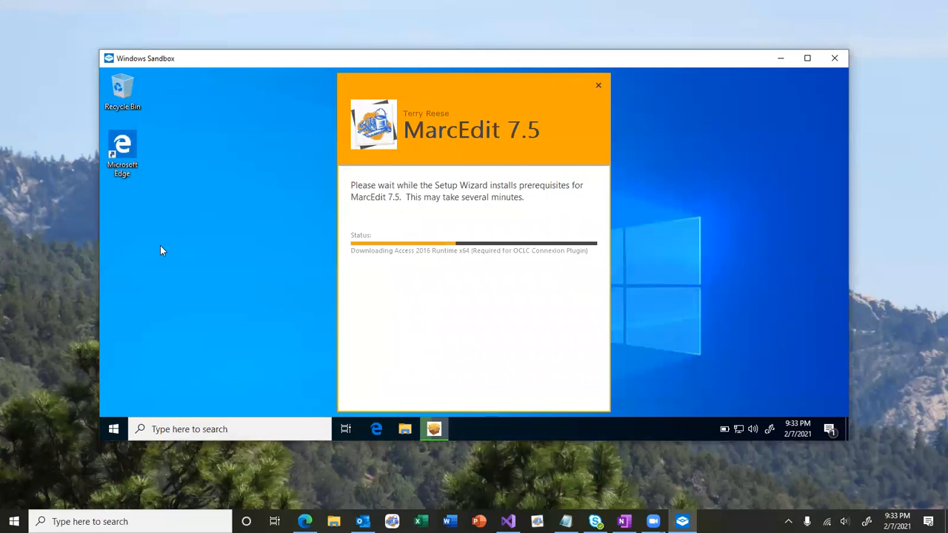
right_click(162, 250)
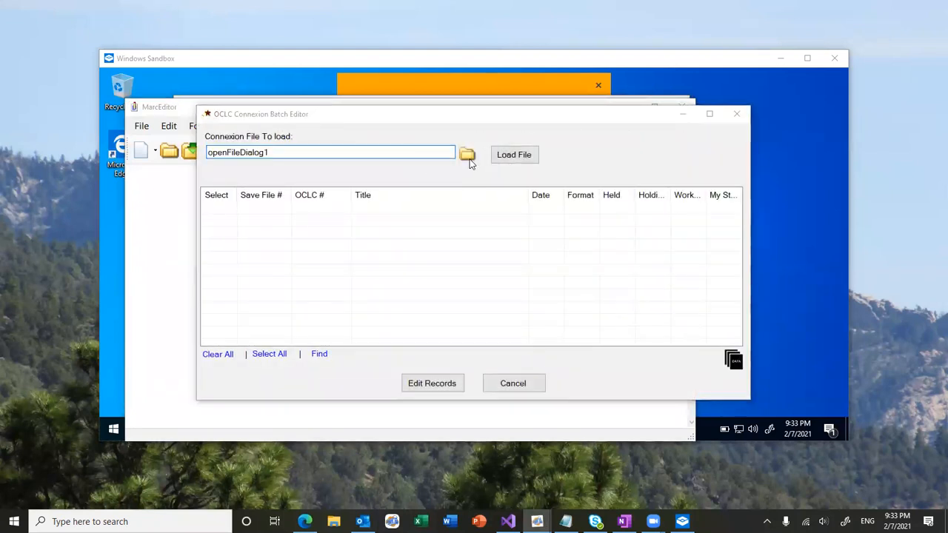
- Copy DefaultBib.bib.db.bac from the Connexion Db folder and paste it on the desktop
left_click(467, 154)
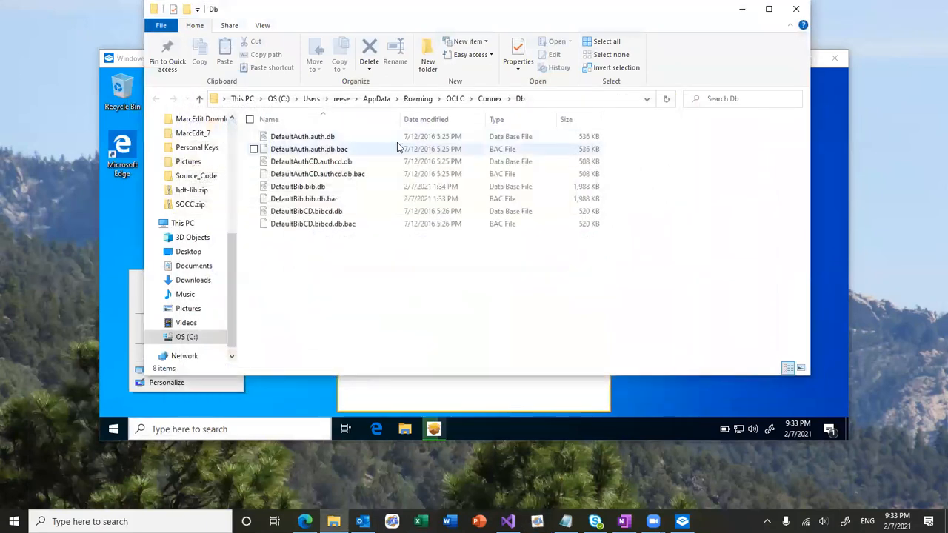
left_click(302, 199)
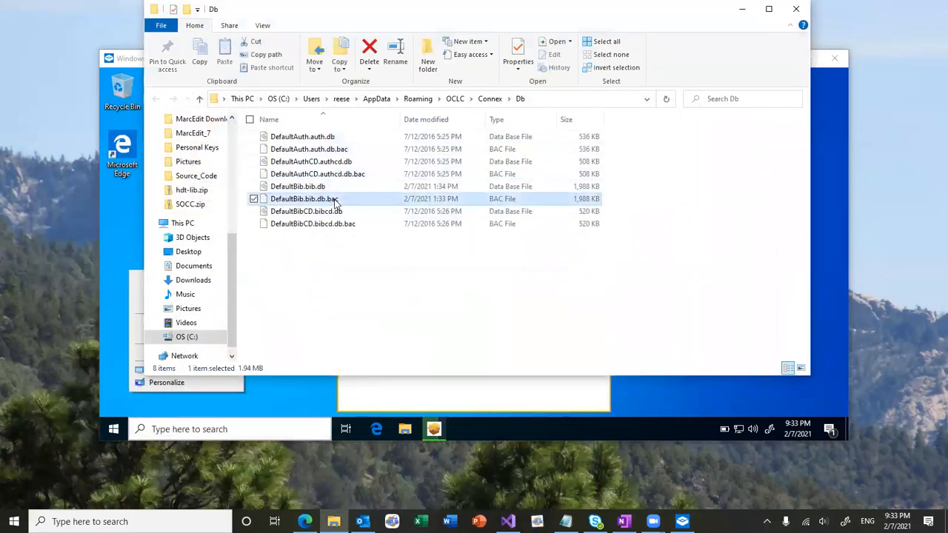
left_click(298, 186)
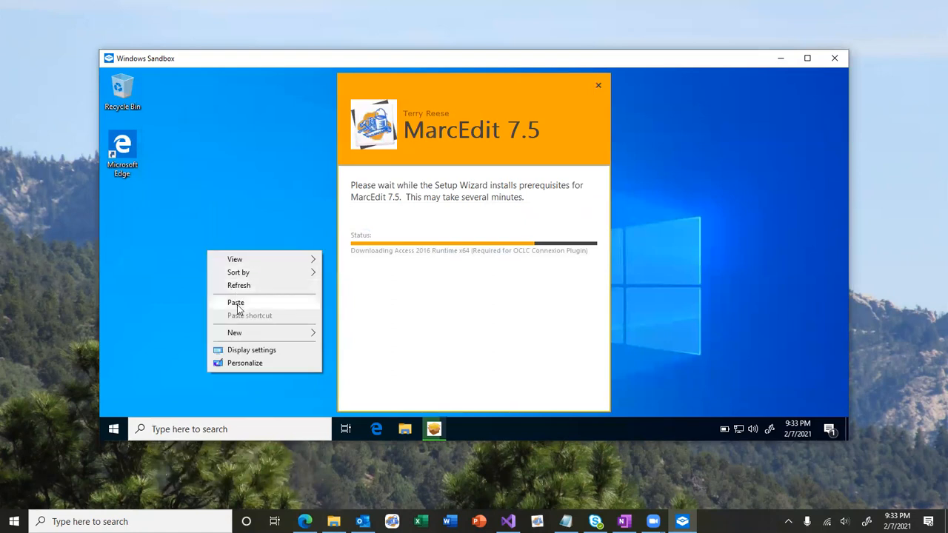
left_click(235, 302)
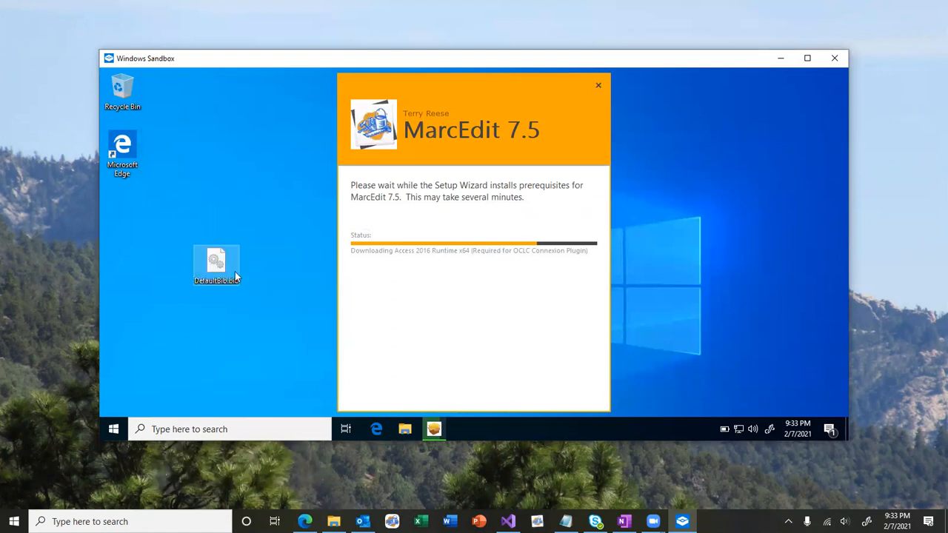
left_click_drag(216, 265, 123, 207)
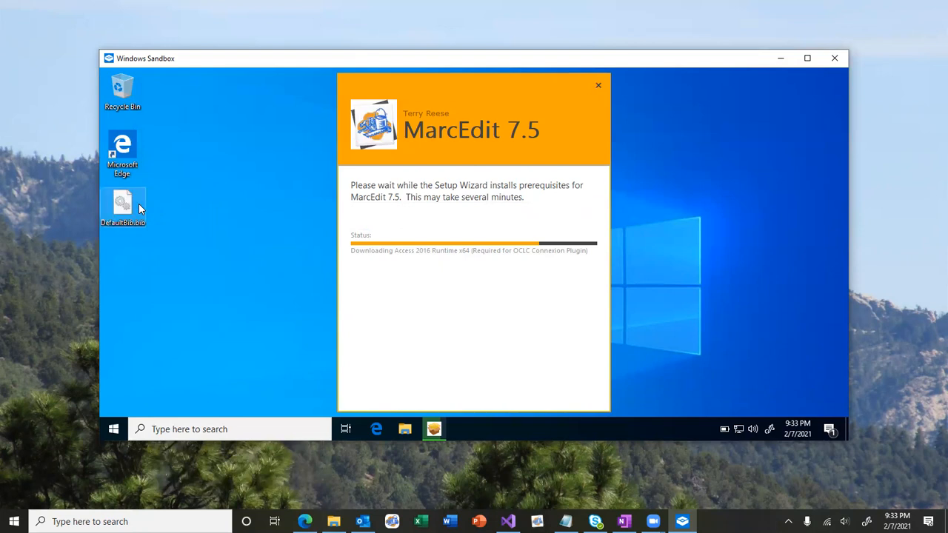
mouse_move(127, 207)
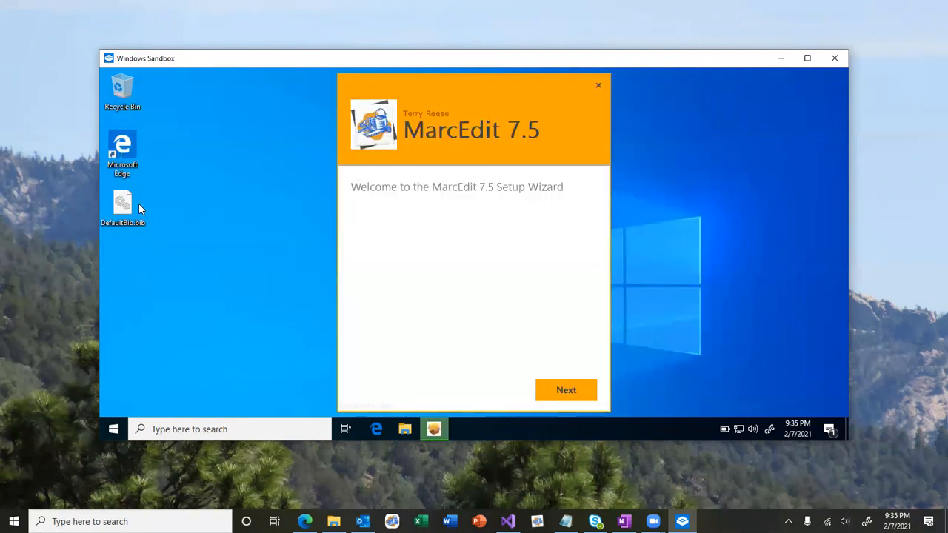
mouse_move(450, 273)
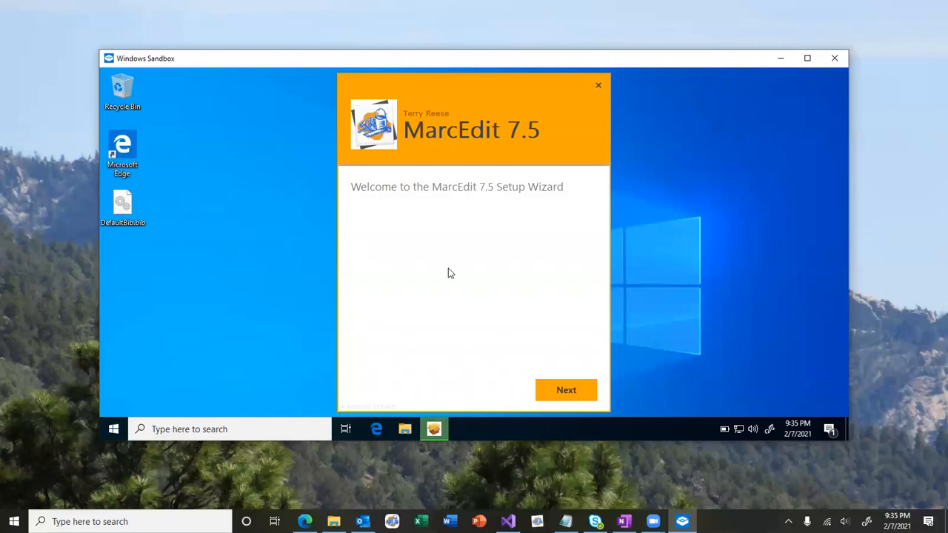
mouse_move(572, 385)
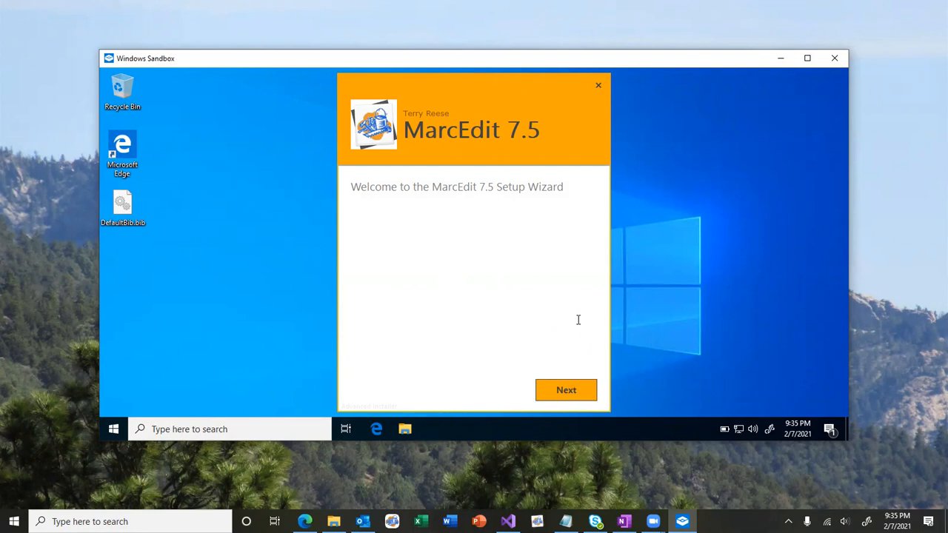
- Install MarcEdit 7.5 for Everybody, keeping .mrc and .mrk file associations
left_click(566, 389)
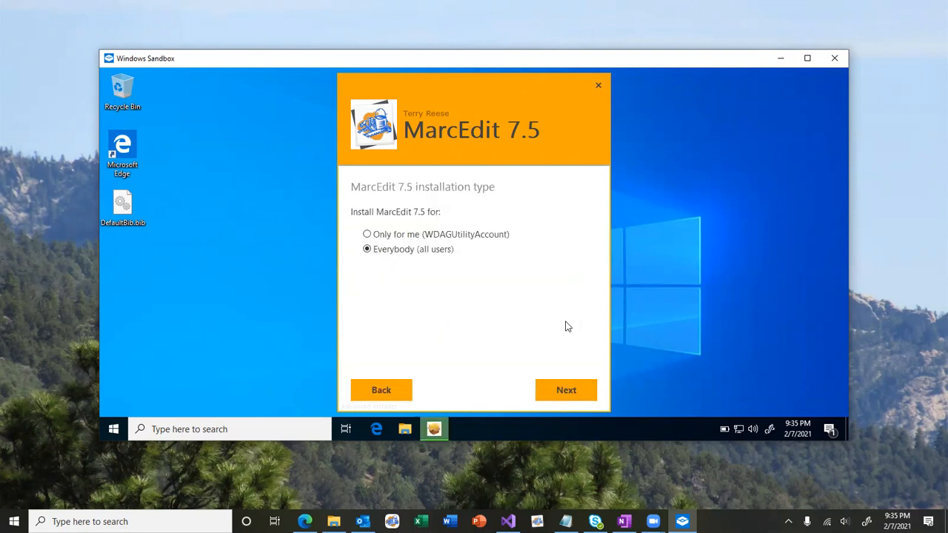
left_click(565, 390)
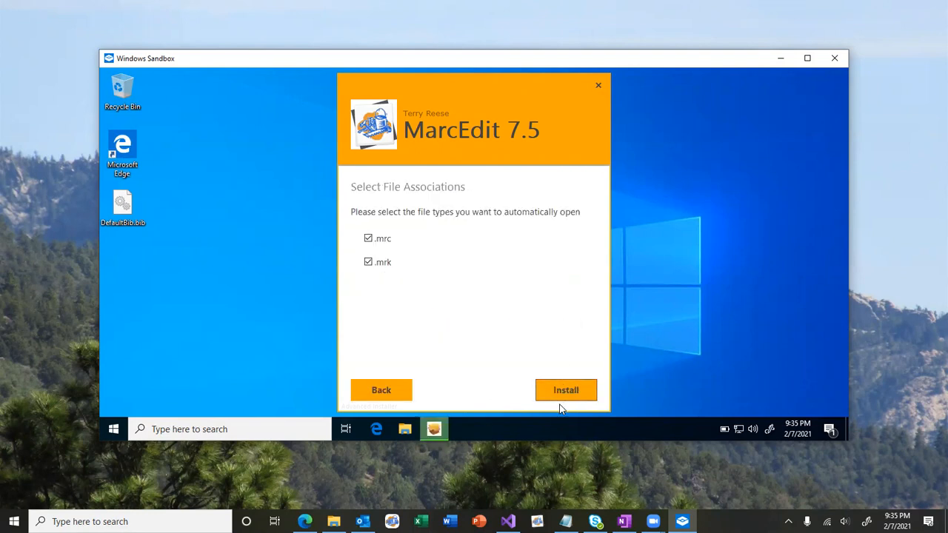
left_click(565, 390)
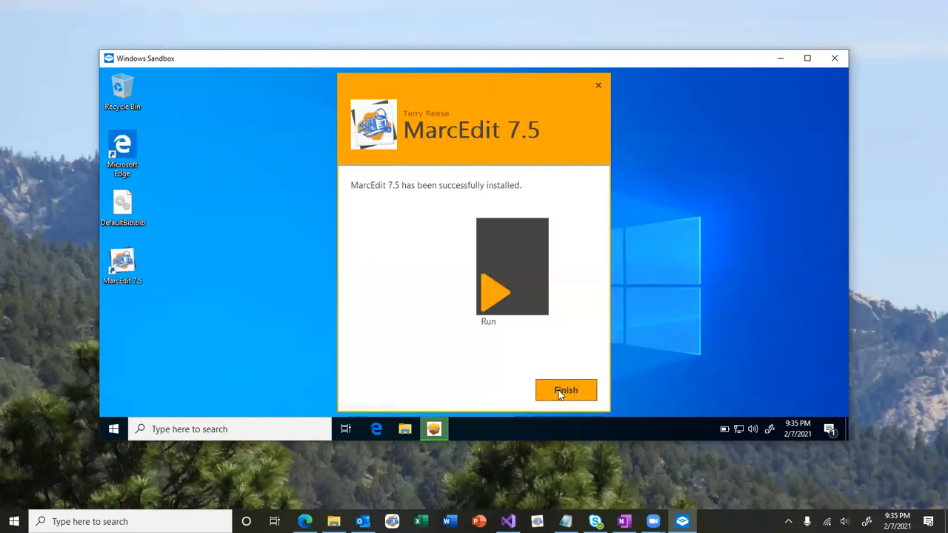
- Finish the installer and select the new MarcEdit 7.5 desktop shortcut
left_click(566, 390)
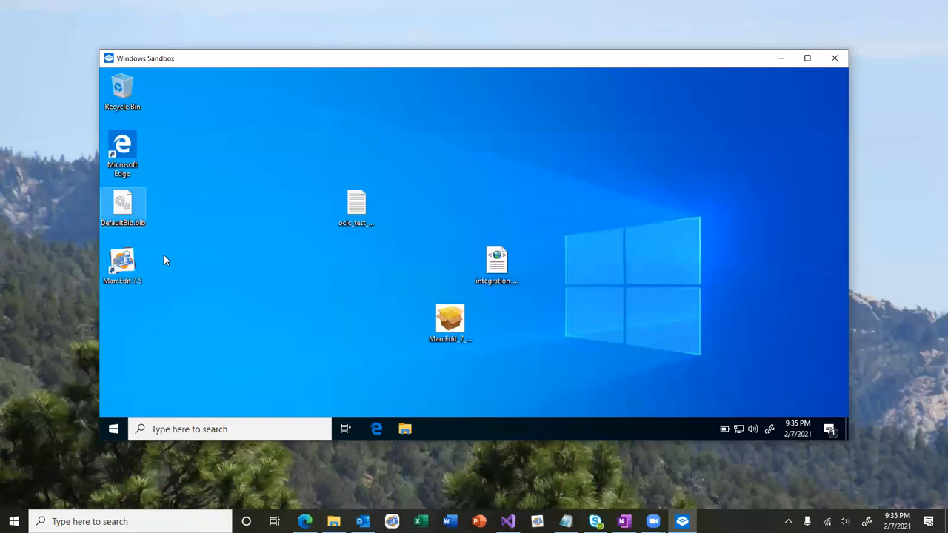
mouse_move(171, 253)
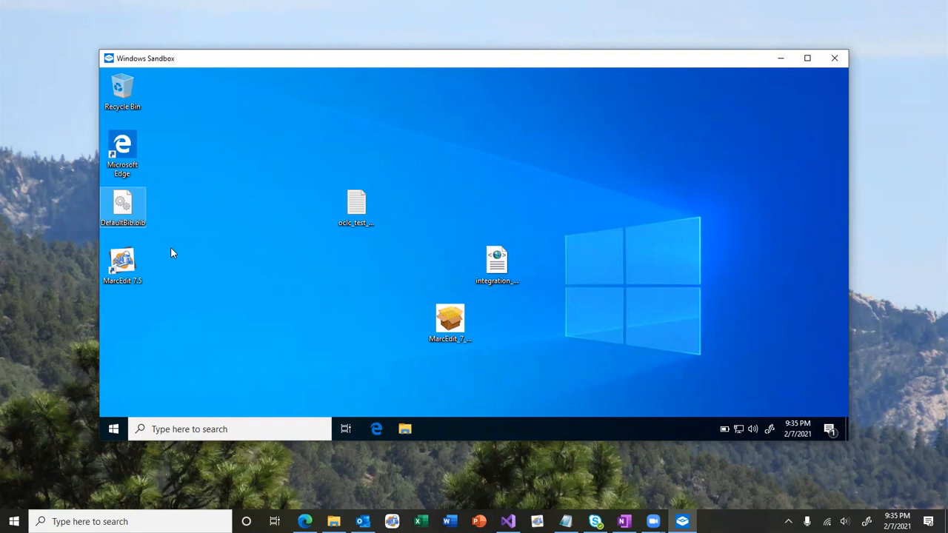
mouse_move(197, 270)
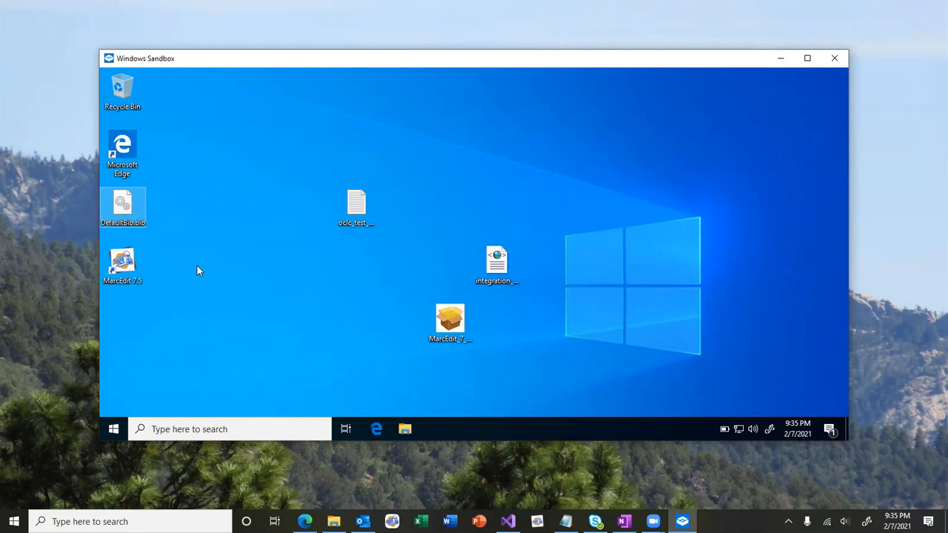
left_click(122, 265)
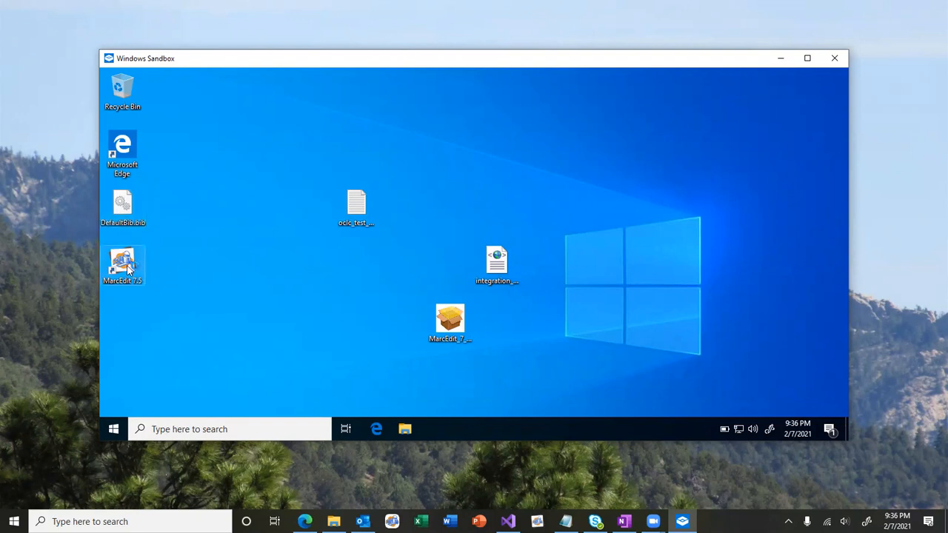
mouse_move(126, 266)
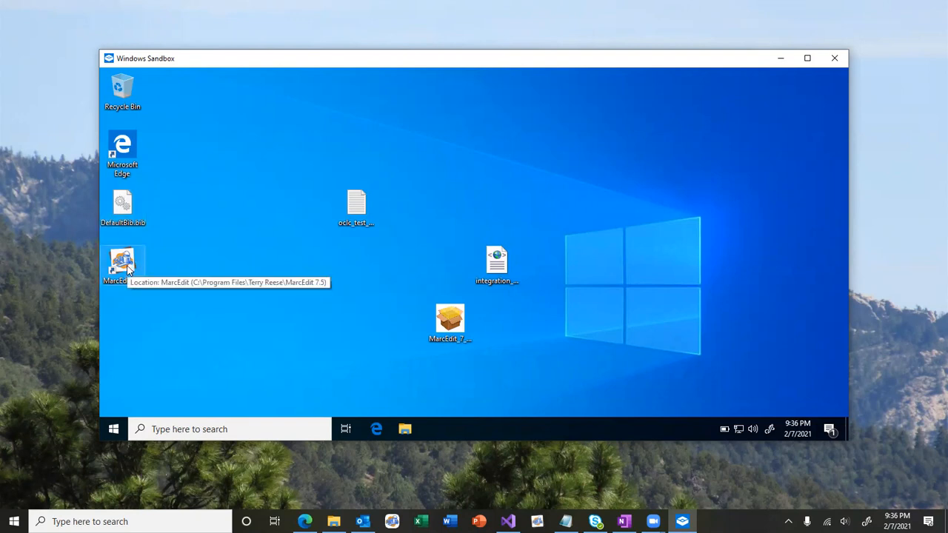
- Start MarcEdit 7.5 with 'No Thanks, Just Use the Default Settings' and show the Plug-ins menu
double_click(122, 265)
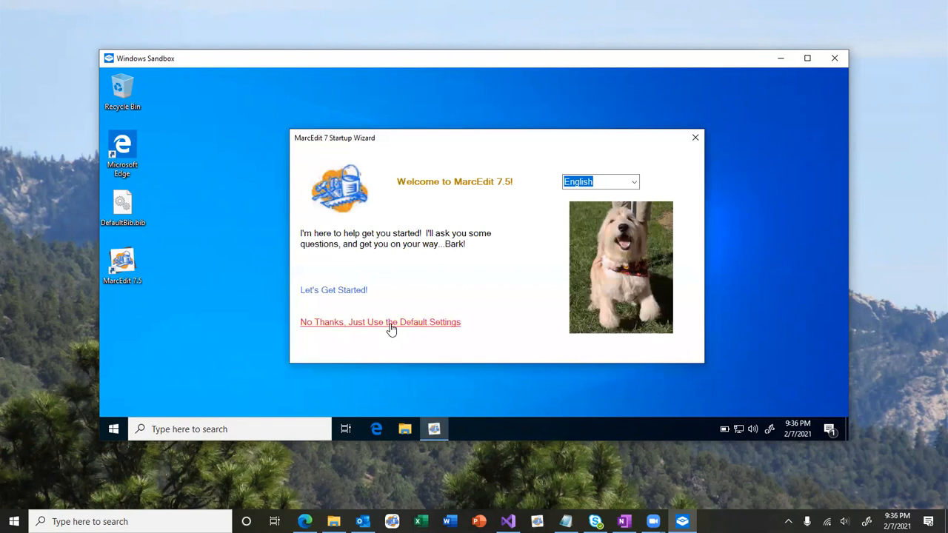
left_click(380, 322)
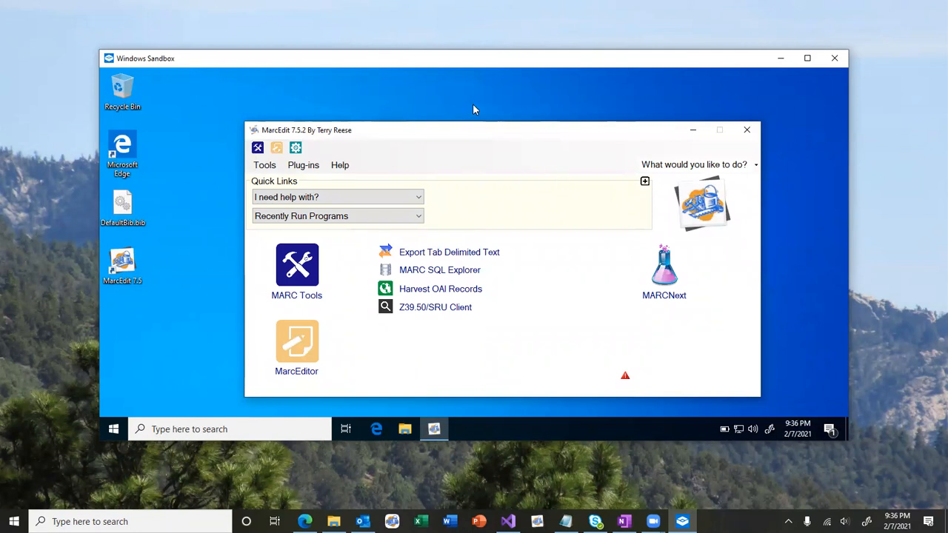
left_click(302, 165)
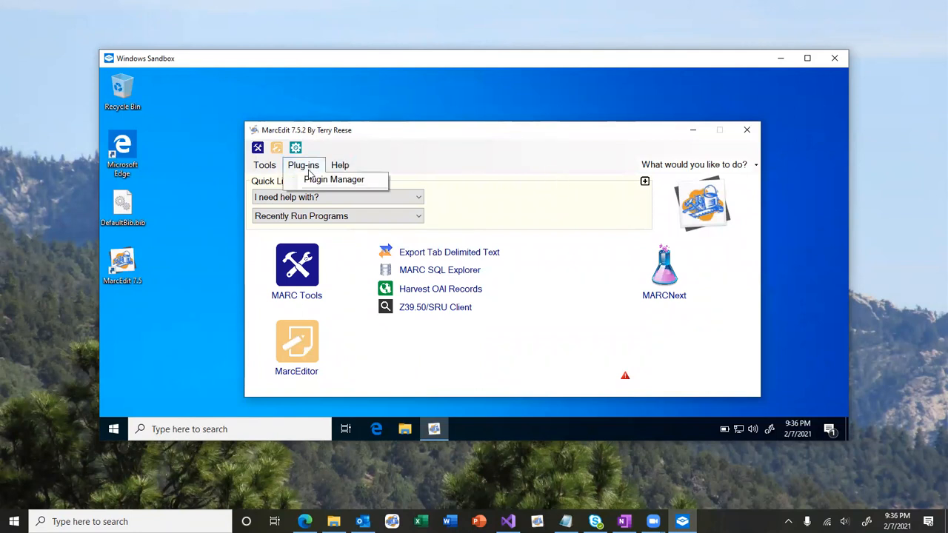
- Tick OCLC Connexion Bib File Reader and MARC => Kbart Converter in Plugin Manager, save, and verify
left_click(334, 180)
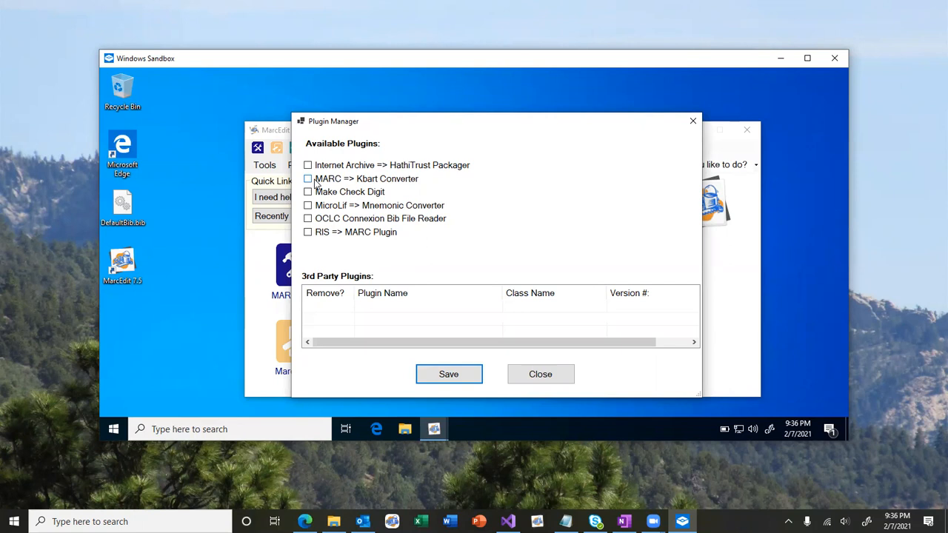
left_click(308, 219)
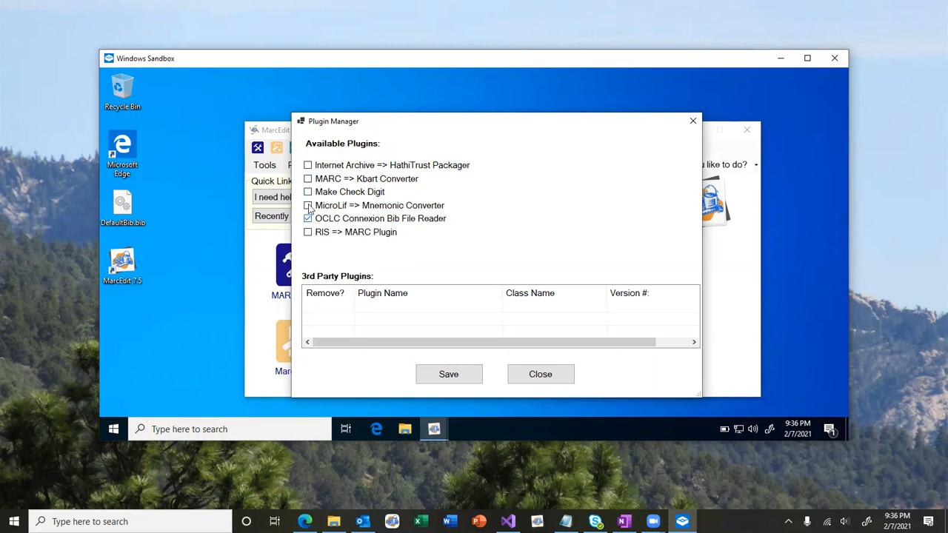
left_click(307, 178)
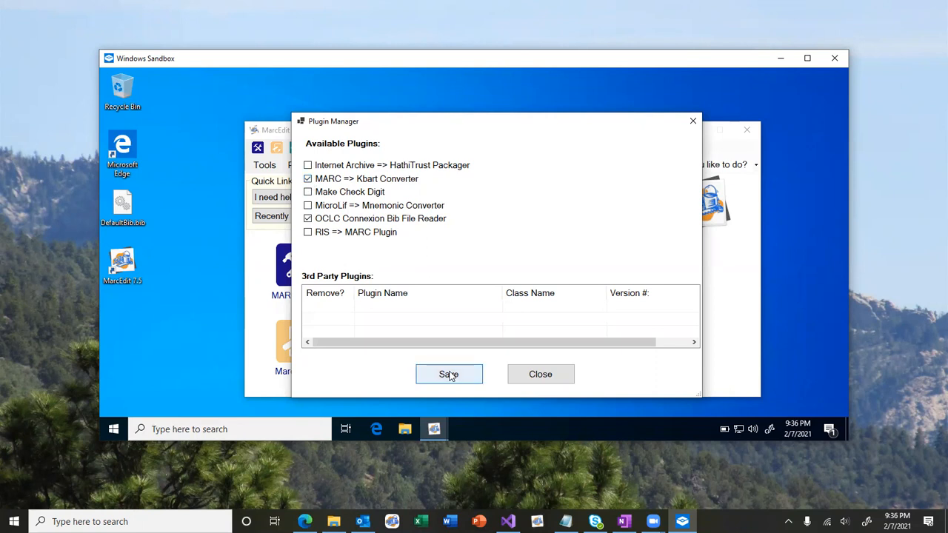
left_click(449, 374)
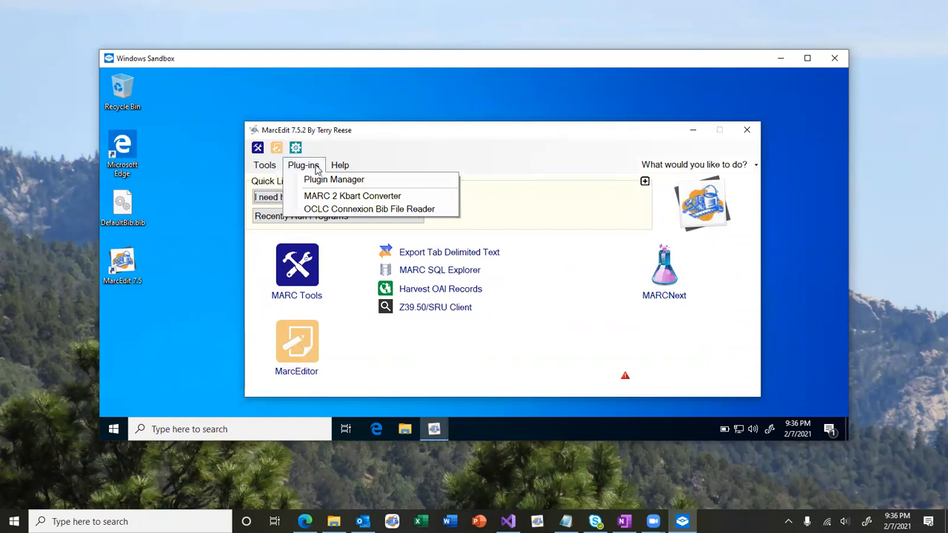
left_click(486, 163)
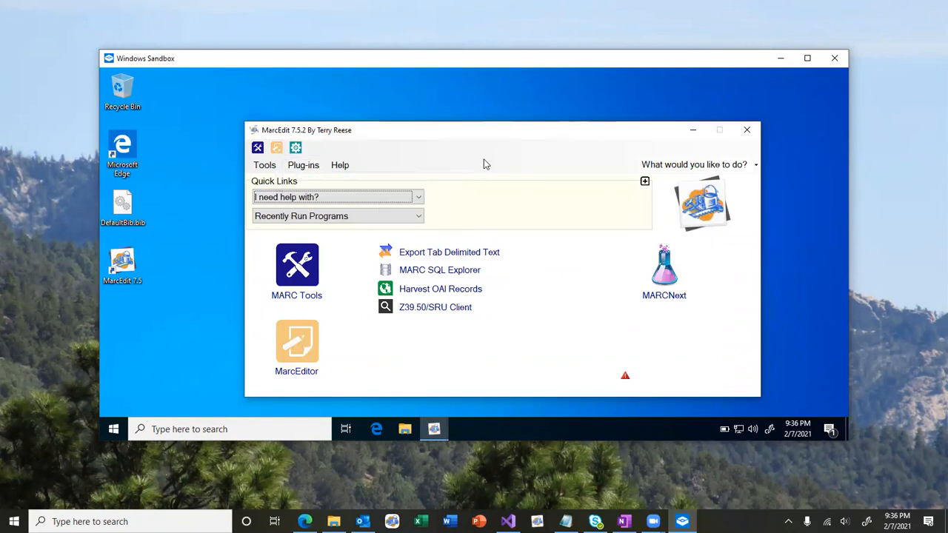
left_click(339, 164)
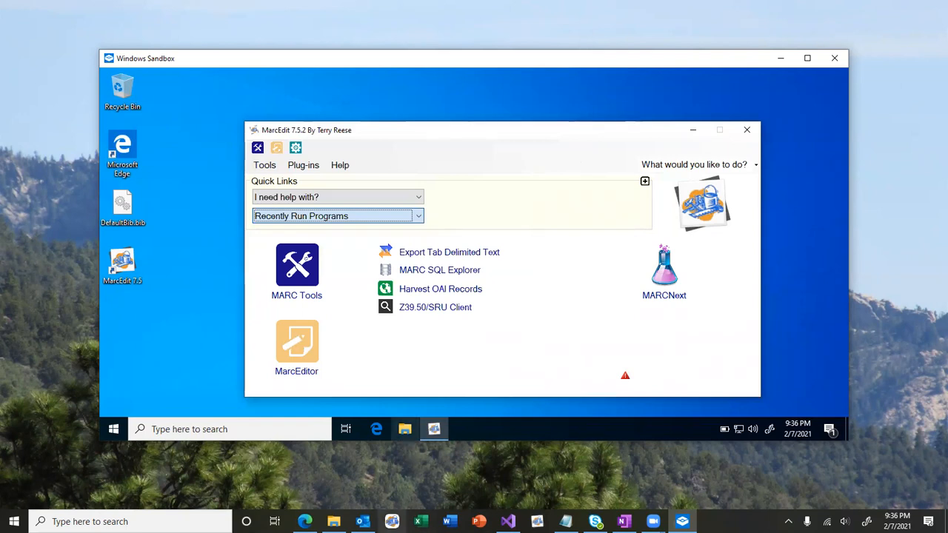
mouse_move(404, 428)
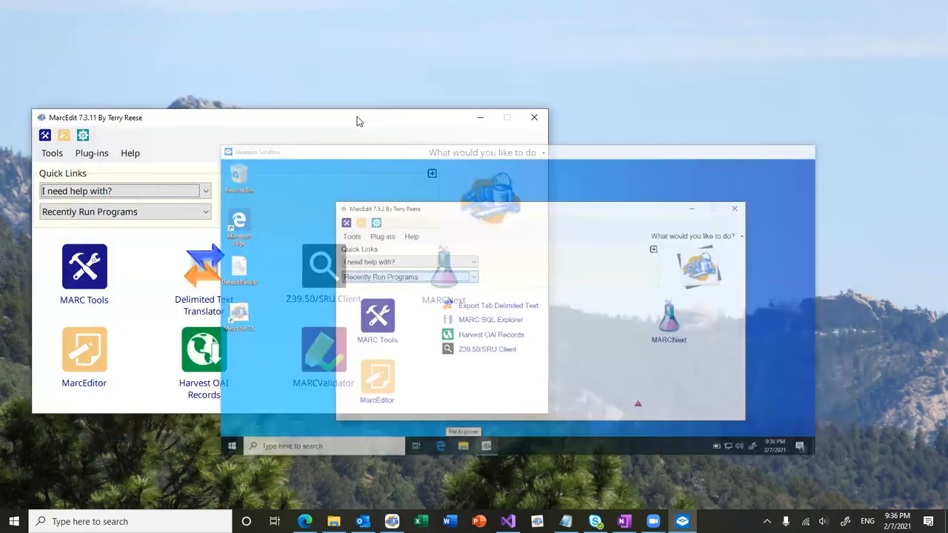
- Check the editor's plug-ins, then view and close Help > System Info
left_click(91, 152)
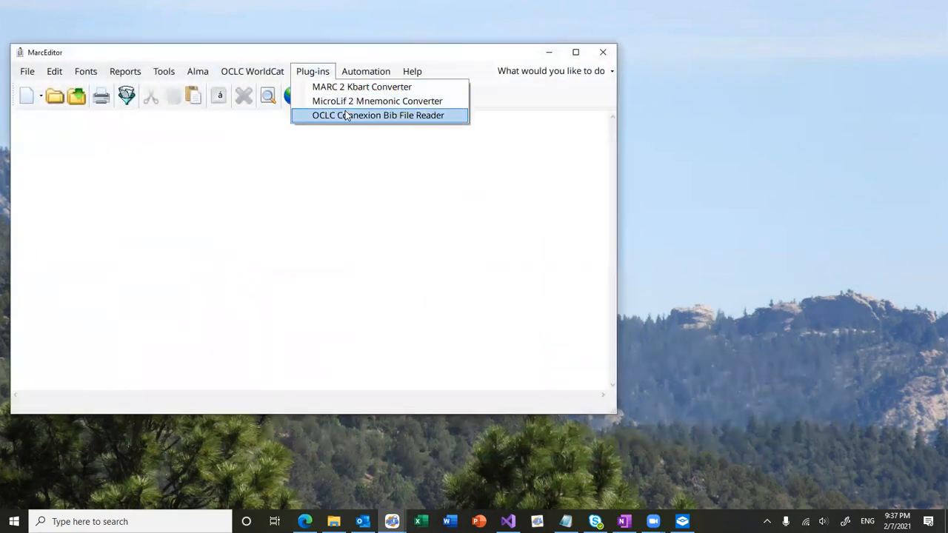
left_click(380, 115)
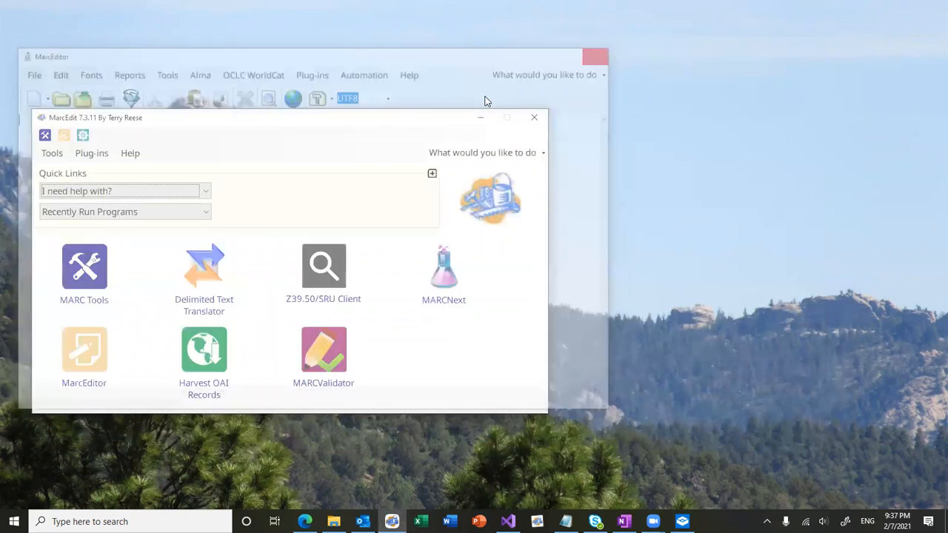
left_click(130, 152)
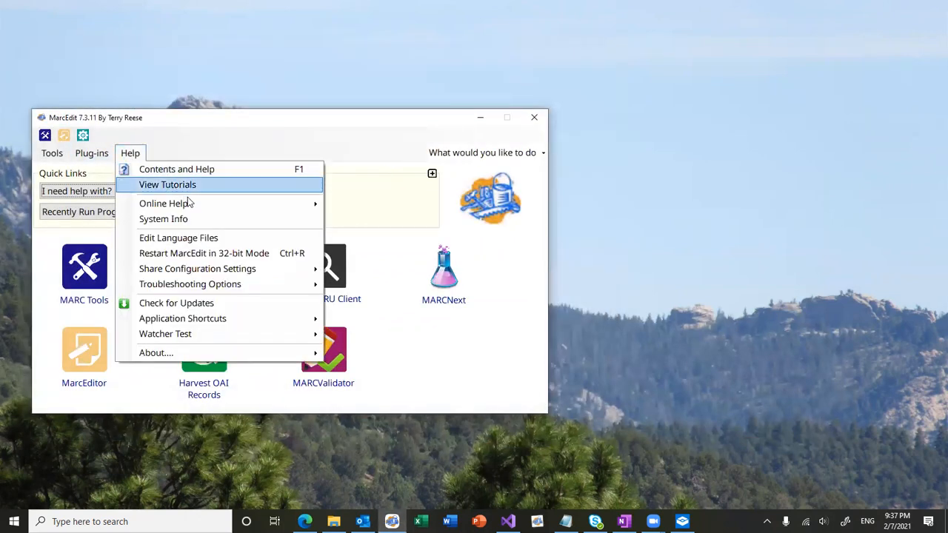
left_click(163, 218)
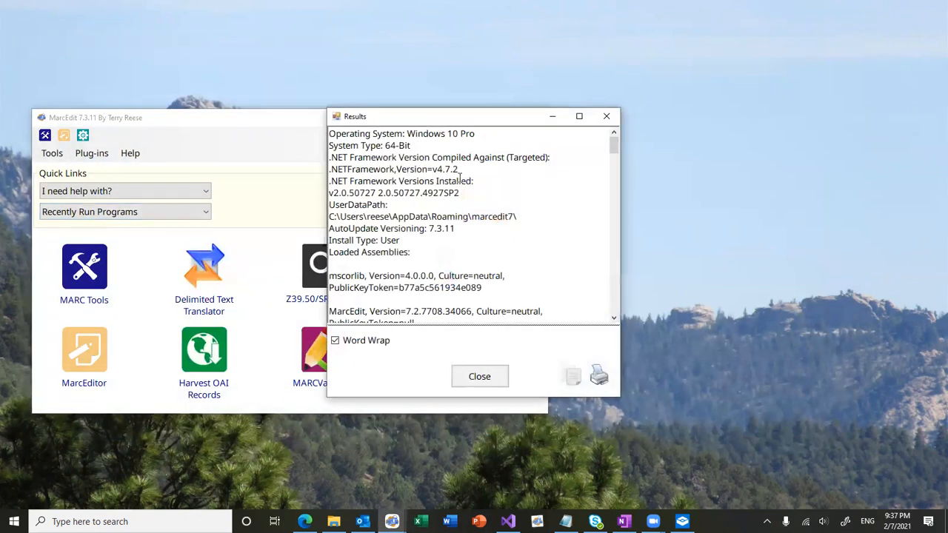
double_click(435, 169)
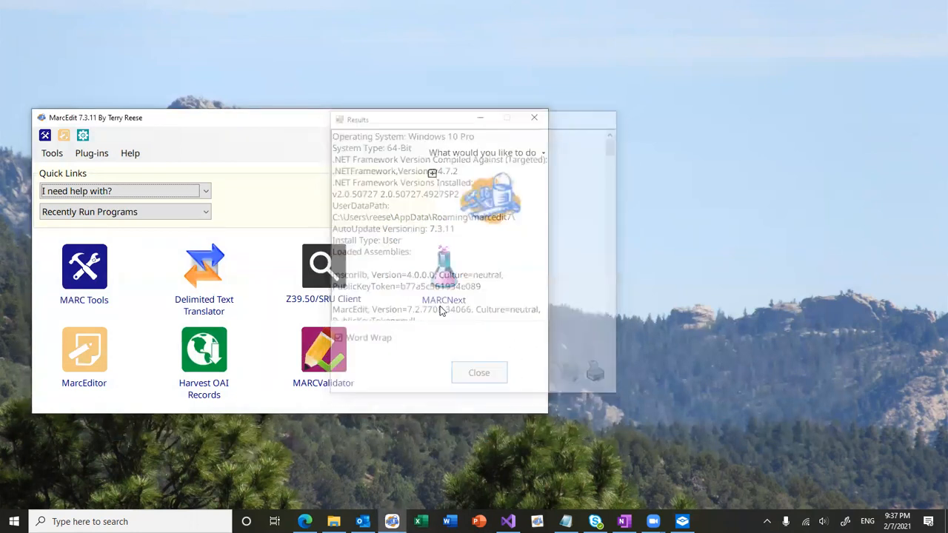
left_click(478, 372)
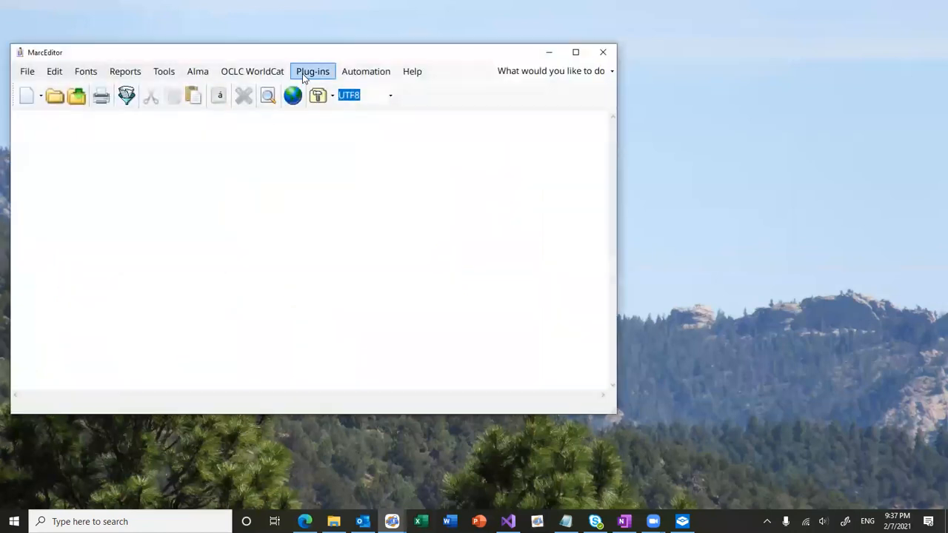
- Open the OCLC Connexion Bib File Reader, cancel it, and exit MarcEdit 7.3
left_click(312, 71)
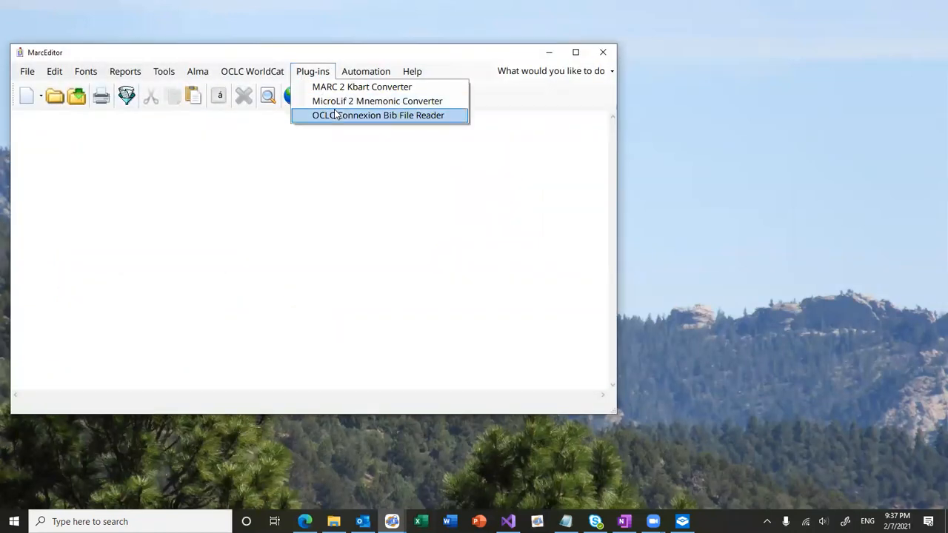
left_click(379, 115)
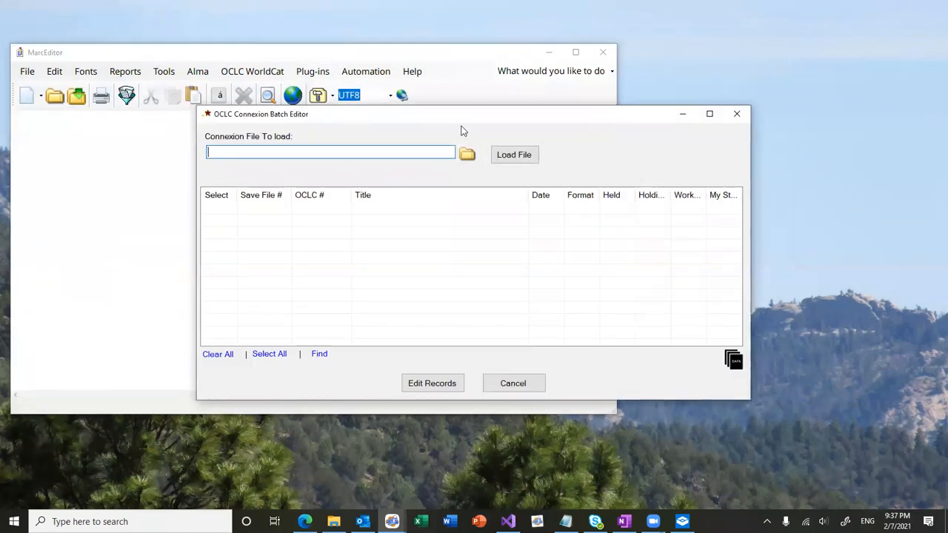
mouse_move(485, 164)
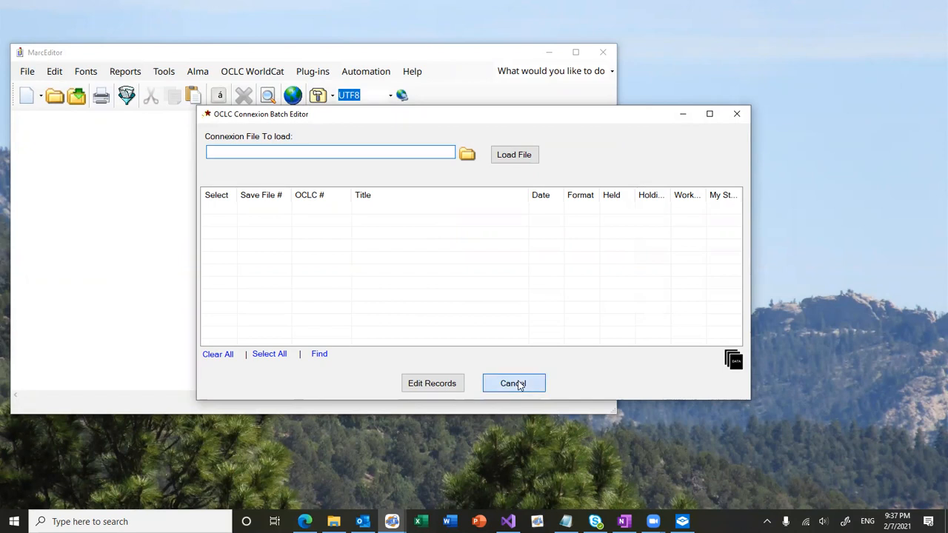
left_click(513, 383)
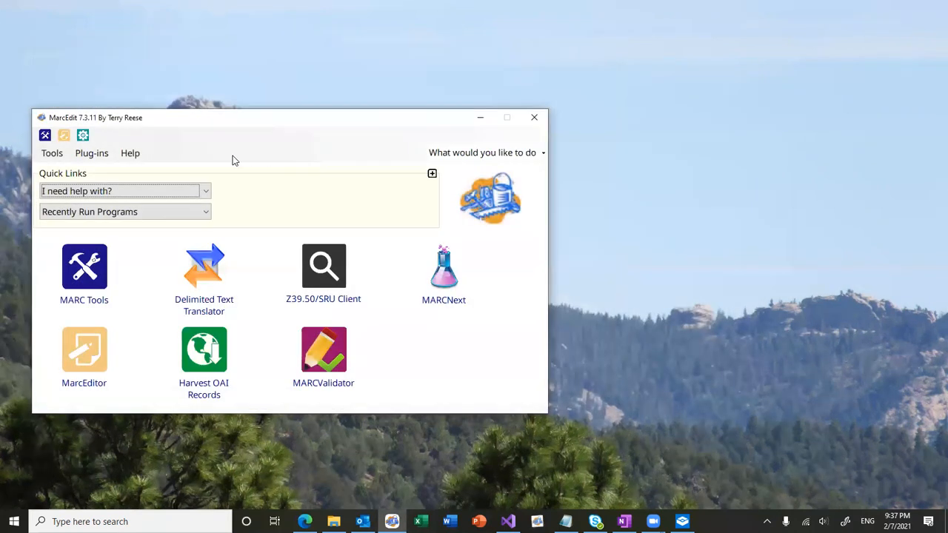
left_click(129, 153)
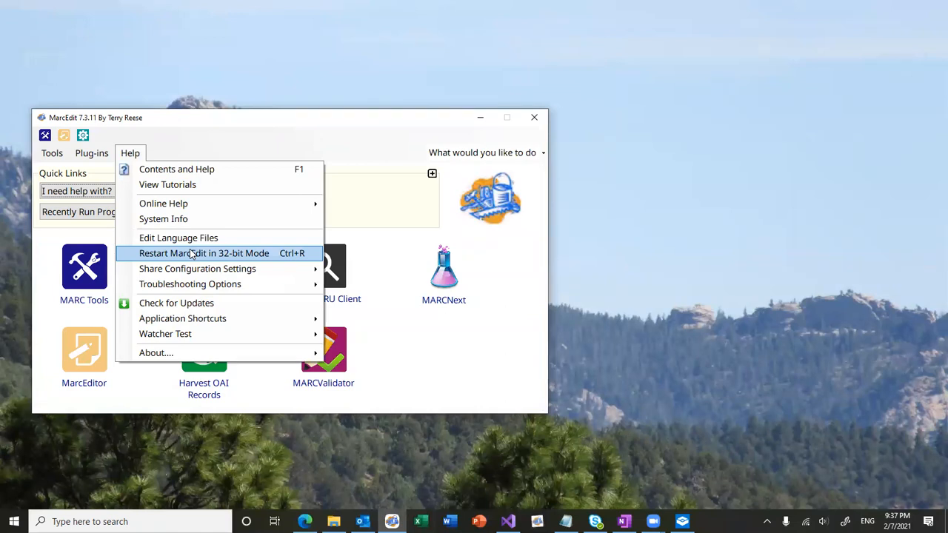
mouse_move(531, 117)
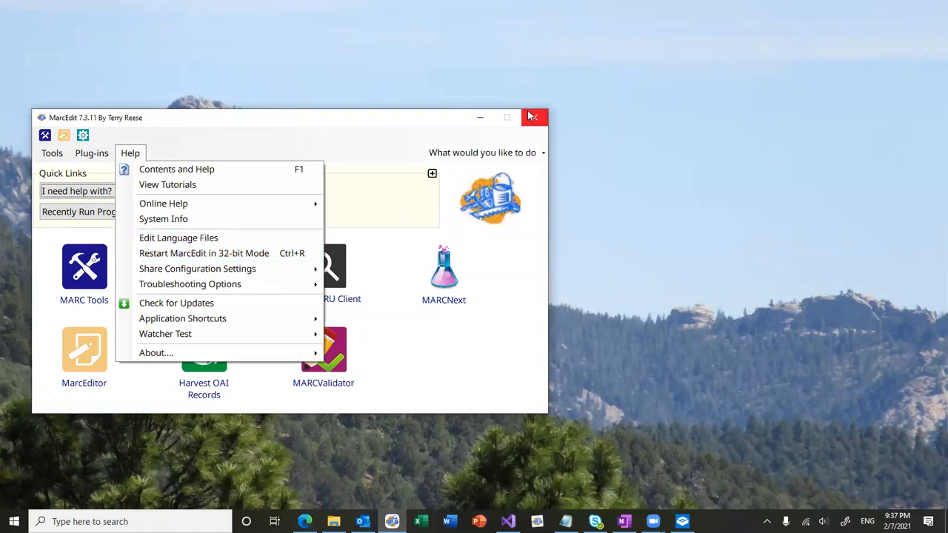
left_click(533, 117)
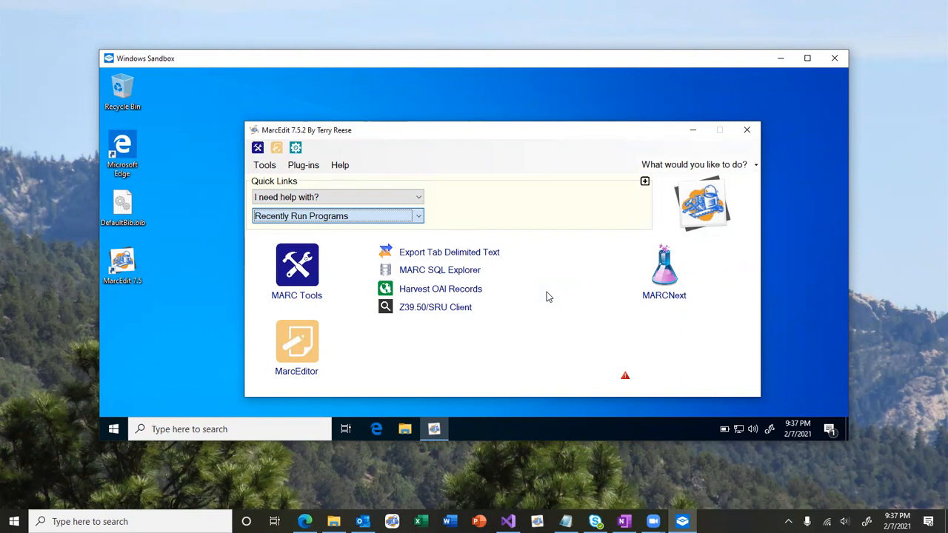
mouse_move(313, 335)
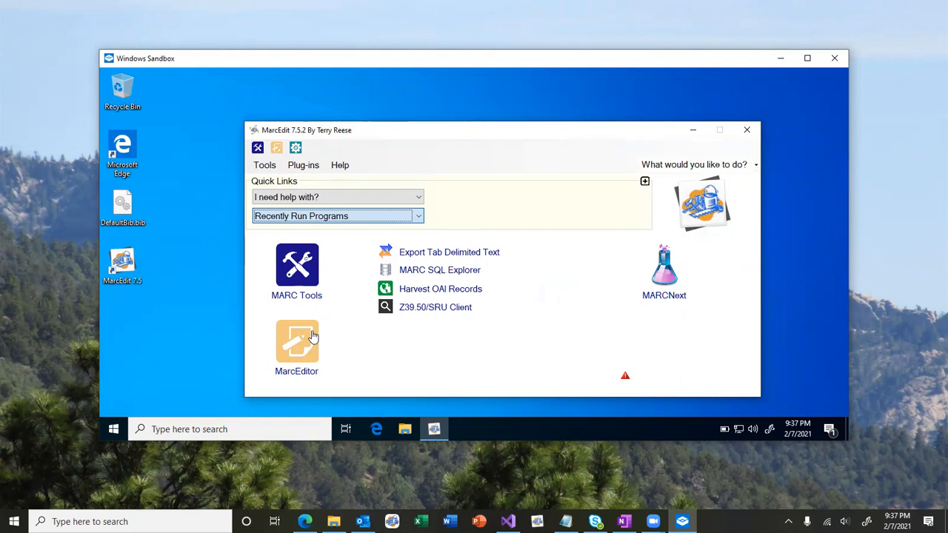
- Open MarcEditor's Connexion batch editor and select DefaultBib.bib.db from the Desktop
left_click(297, 341)
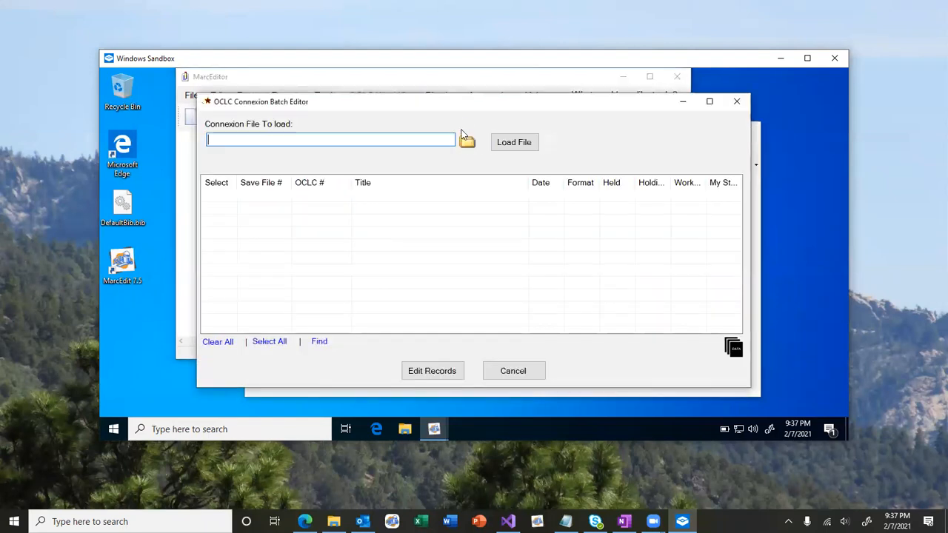
left_click(466, 141)
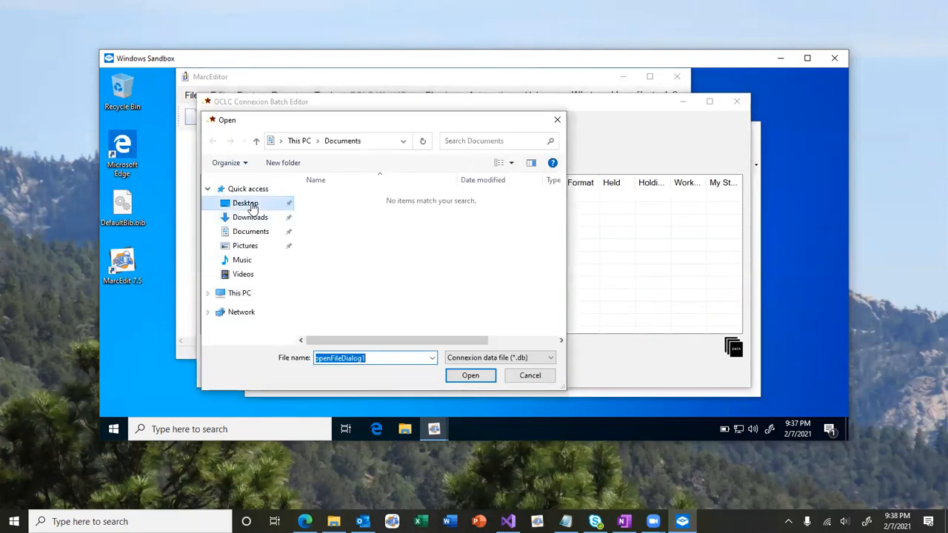
left_click(470, 375)
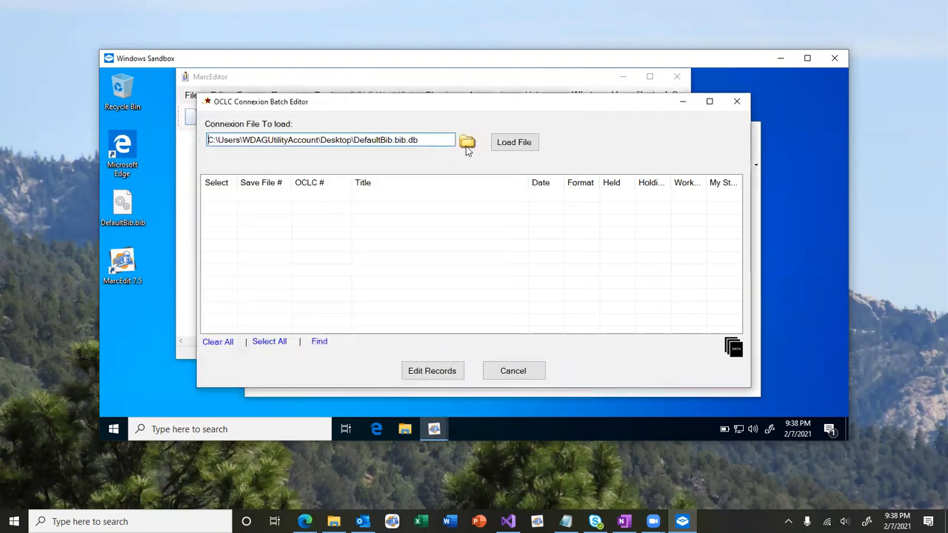
left_click(515, 142)
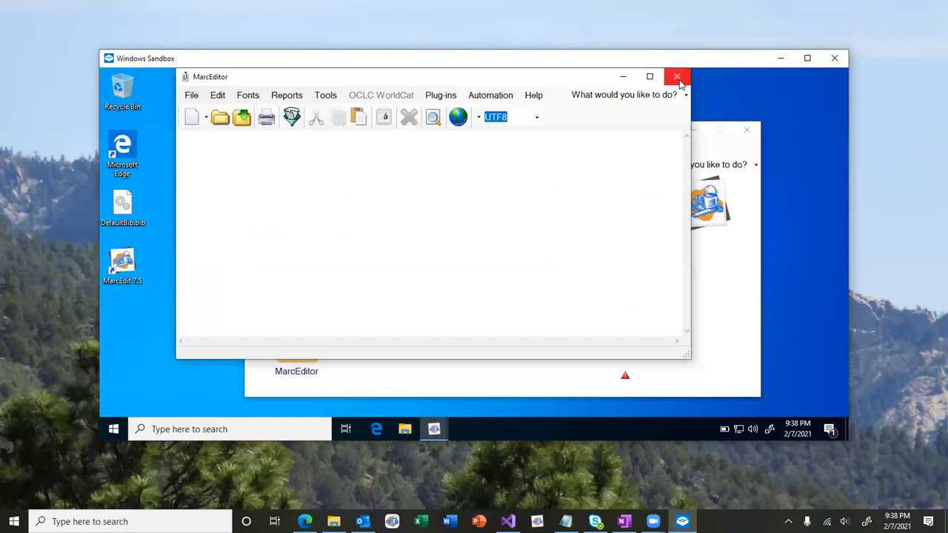
- Close the empty MarcEditor and check the Kbart Converter and Connexion Bib File Reader plugins are enabled
left_click(676, 76)
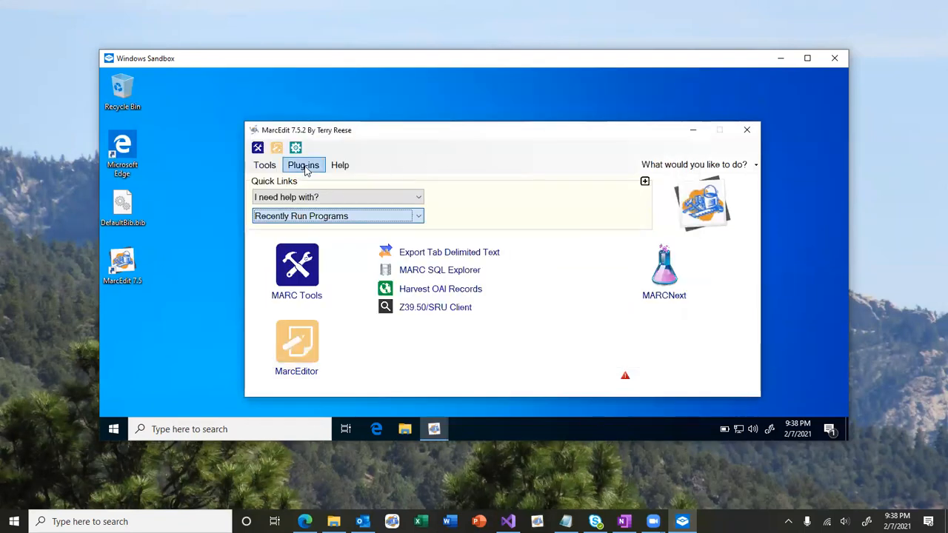
left_click(302, 164)
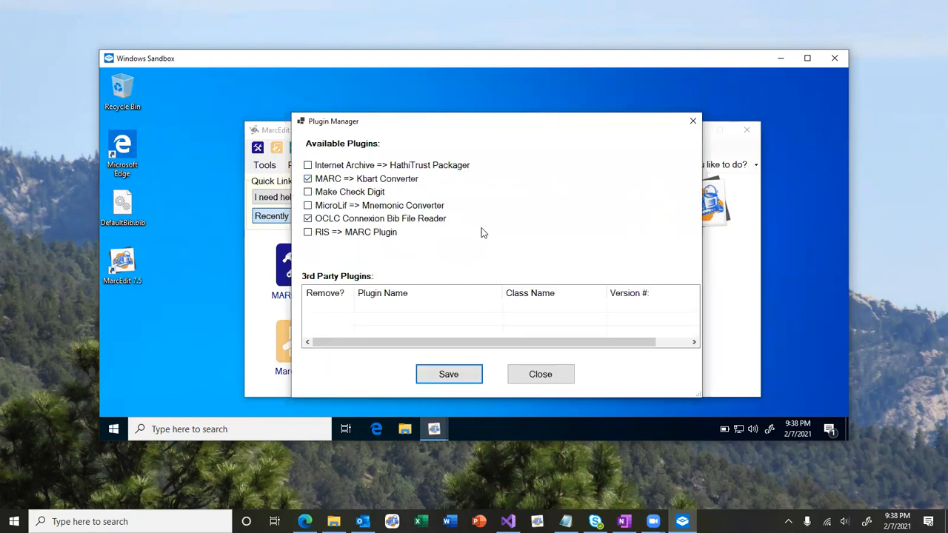
mouse_move(375, 323)
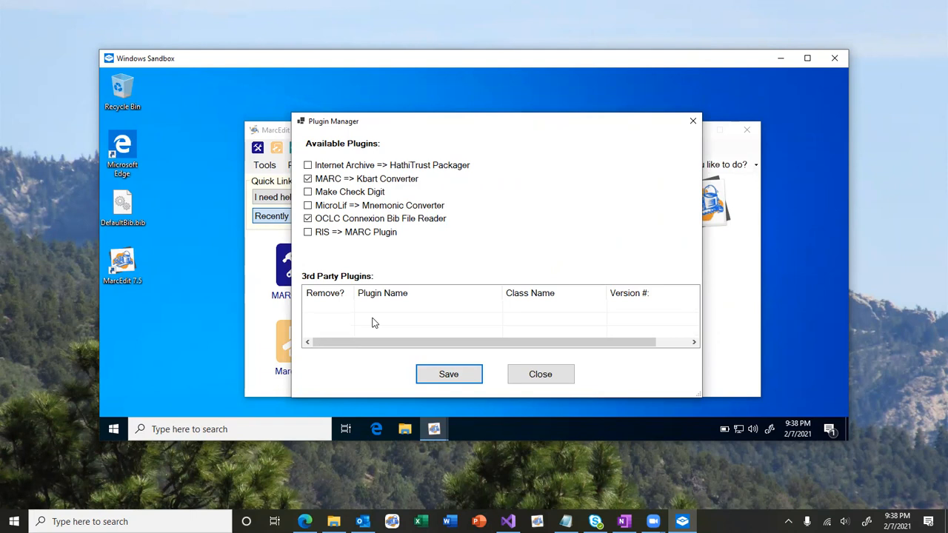
mouse_move(558, 375)
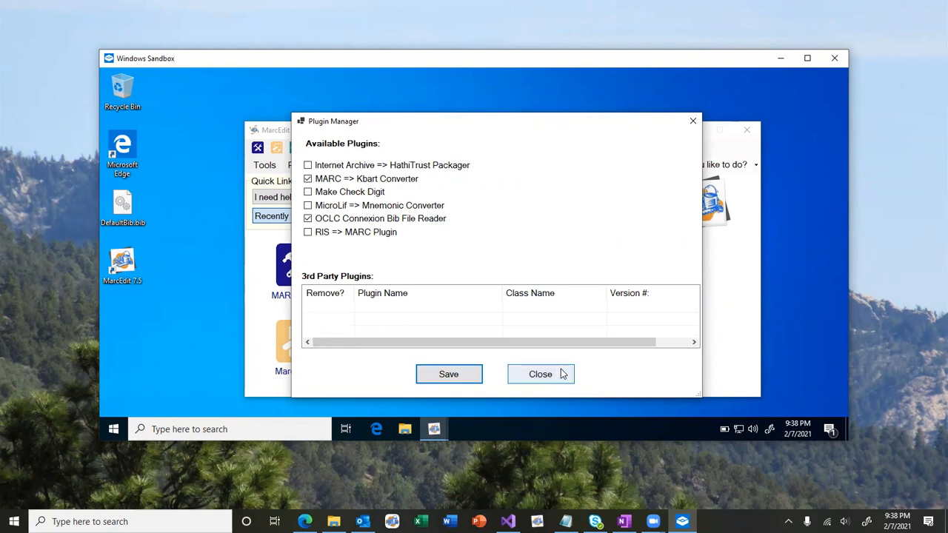
left_click(540, 374)
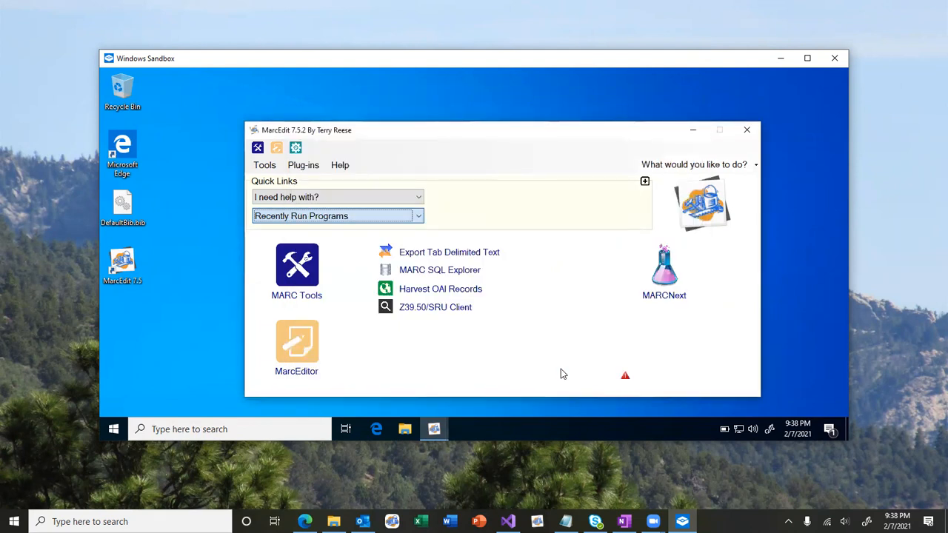
mouse_move(490, 339)
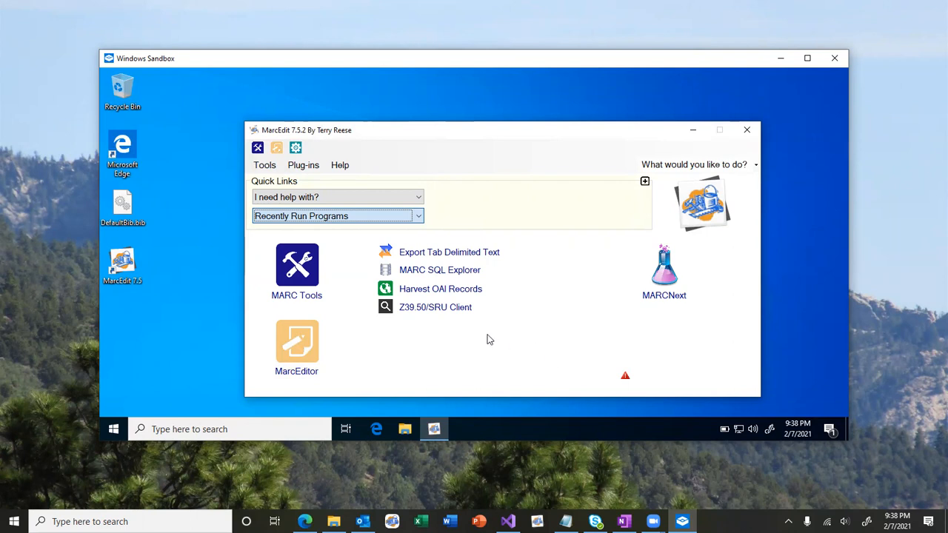
mouse_move(333, 168)
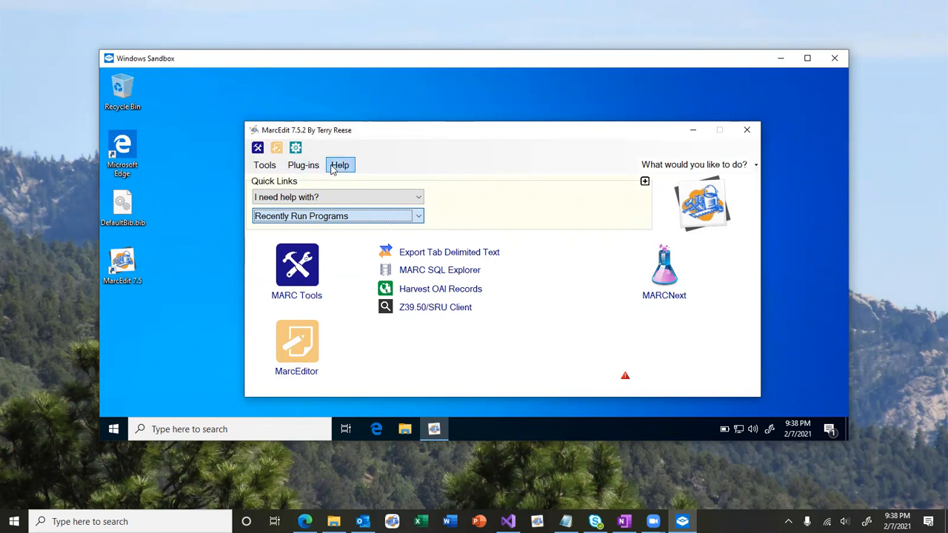
- Import the saved integration settings from Help > Share Configuration Settings and acknowledge the success message
left_click(340, 164)
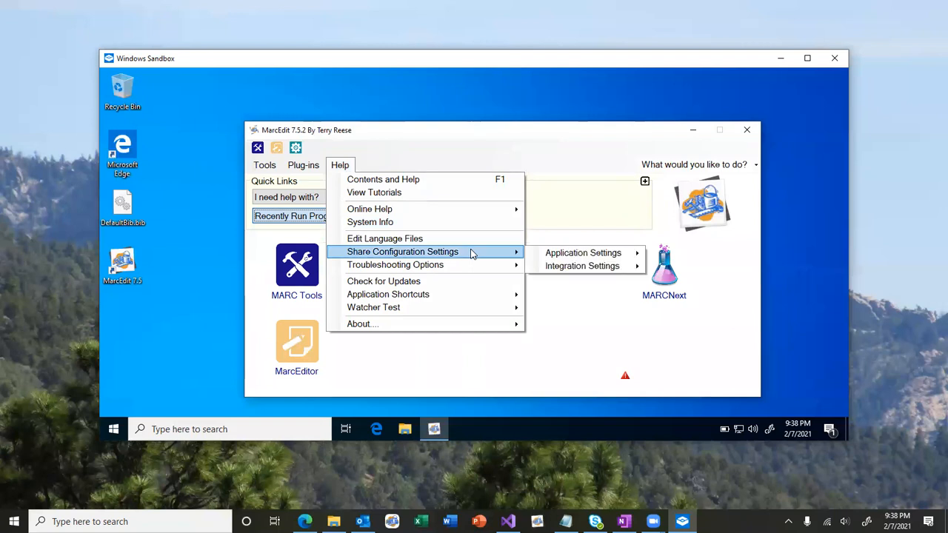
mouse_move(582, 266)
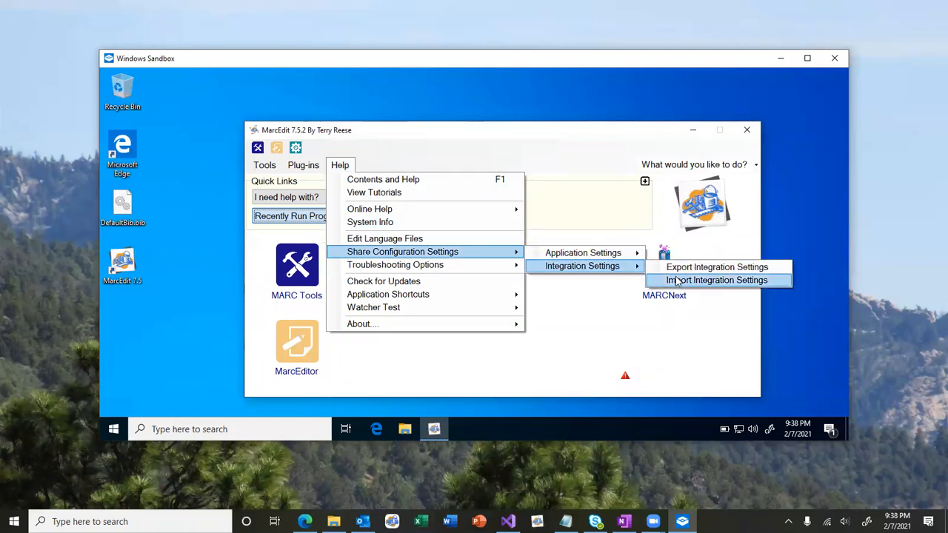
left_click(717, 280)
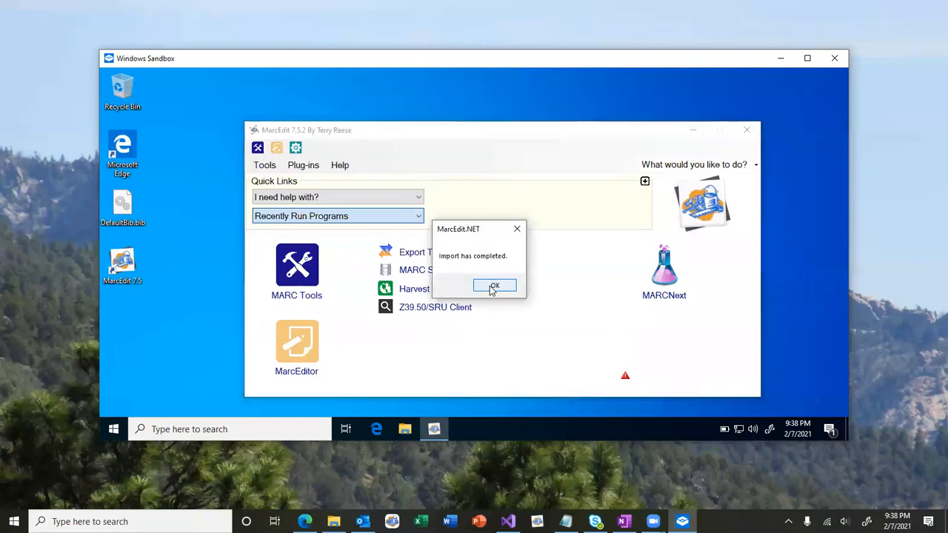
left_click(494, 285)
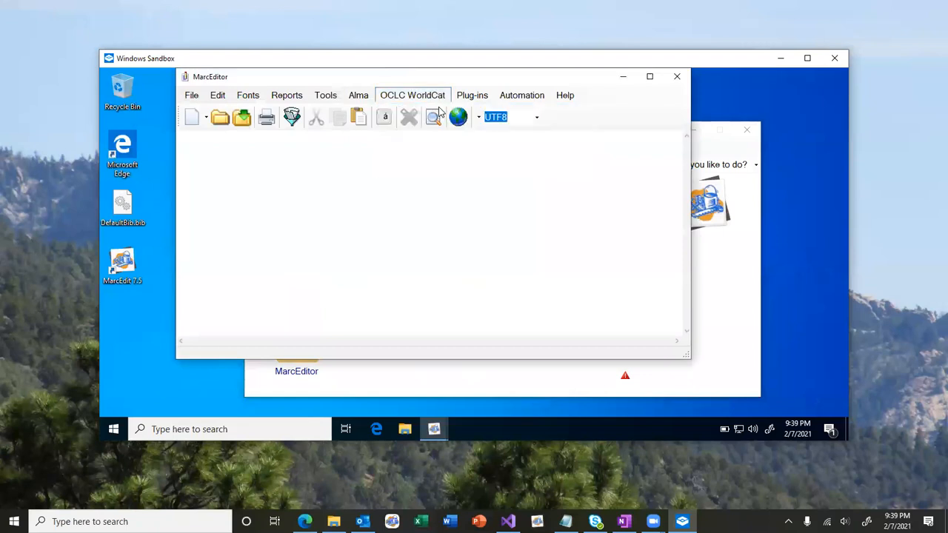
- In WorldCat Search, enable Batch Search with the oclc_test_numbers file and the oclc number index
left_click(412, 95)
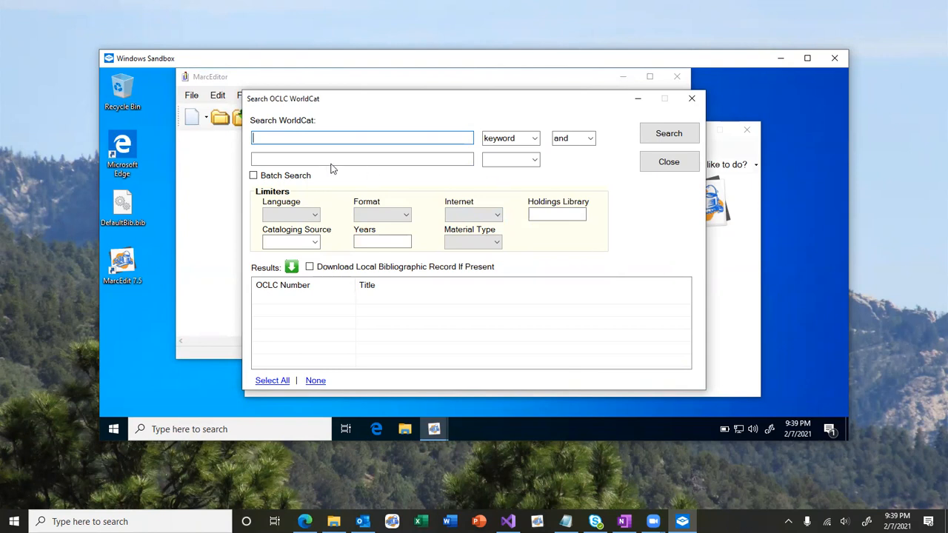
left_click(253, 175)
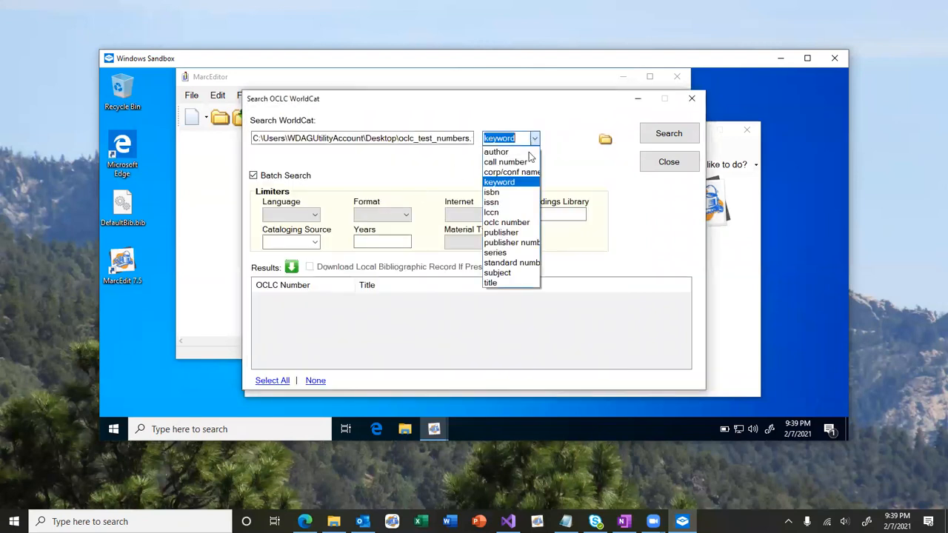
mouse_move(506, 222)
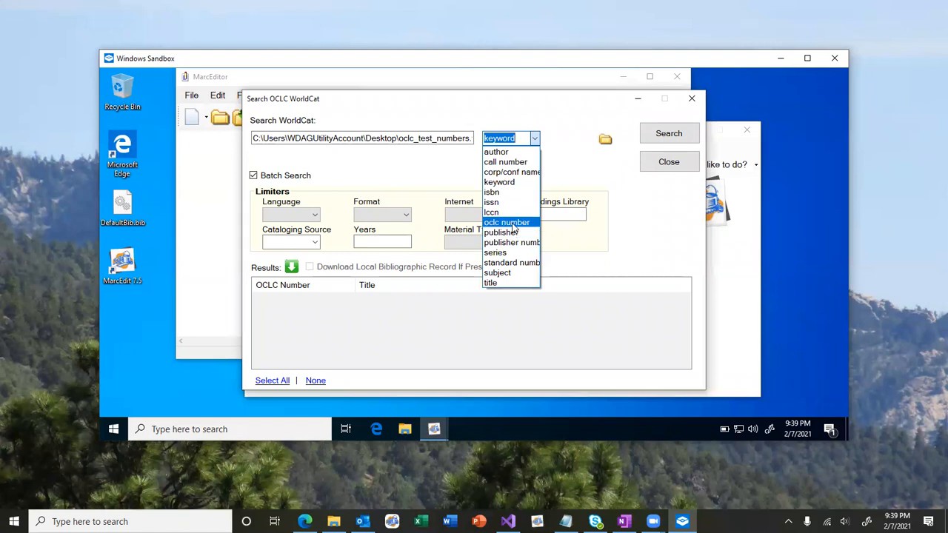
left_click(506, 222)
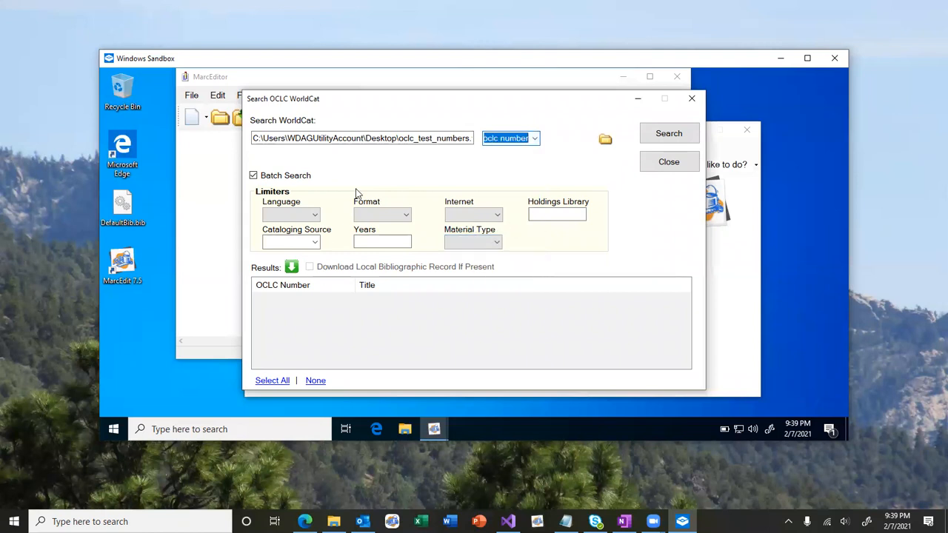
mouse_move(556, 182)
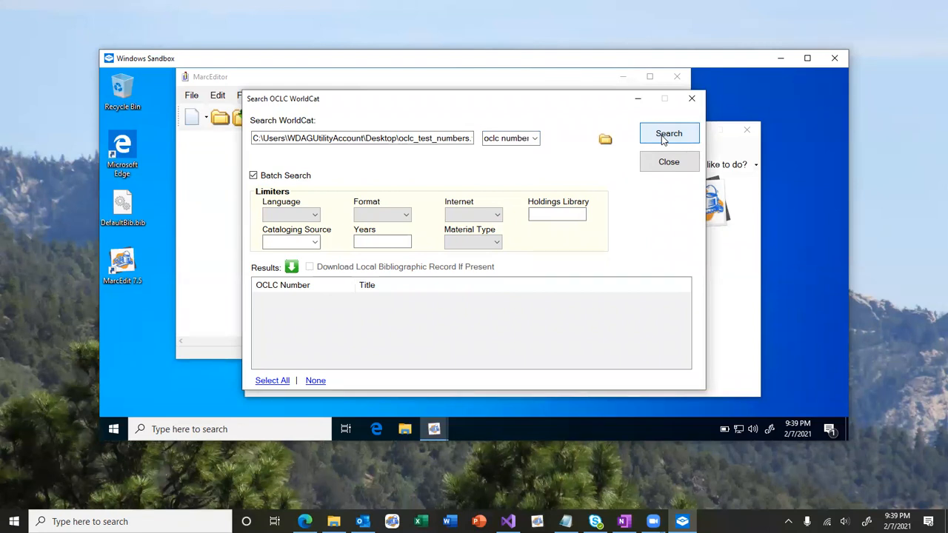
- Search WorldCat, load the 3 downloaded records into MarcEditor, then close the editor
left_click(669, 134)
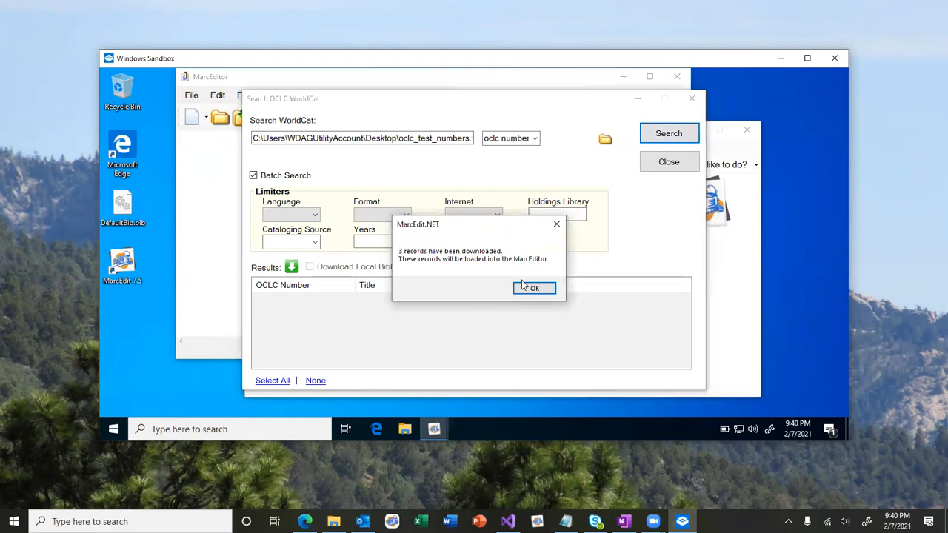
left_click(534, 288)
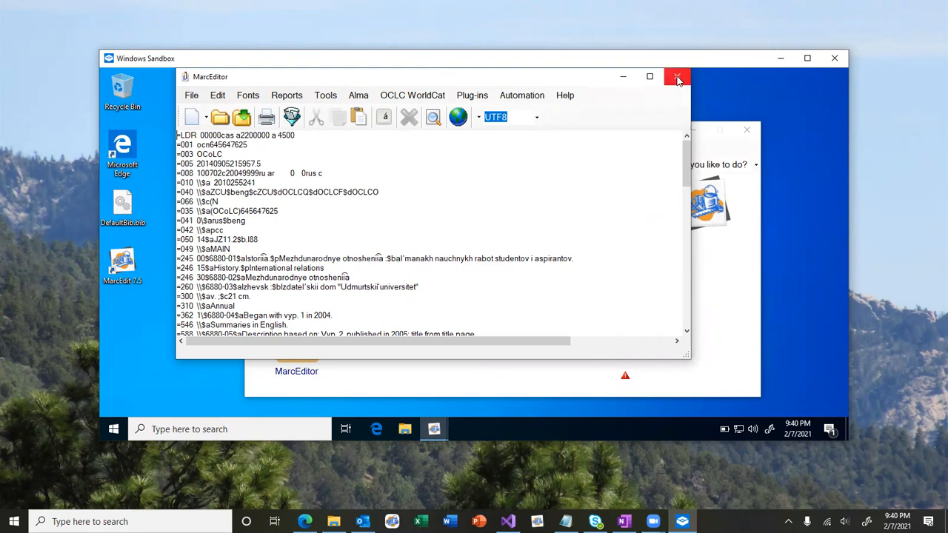
left_click(676, 76)
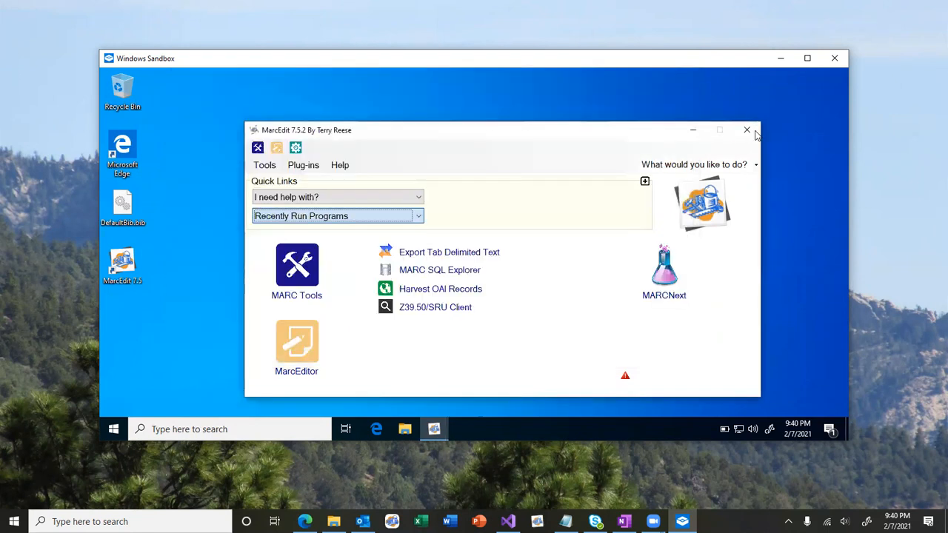
- Close MarcEdit and open the MarcEdit 7.5 Windows changelog from marcedit.reeset.net Downloads in Edge
left_click(746, 130)
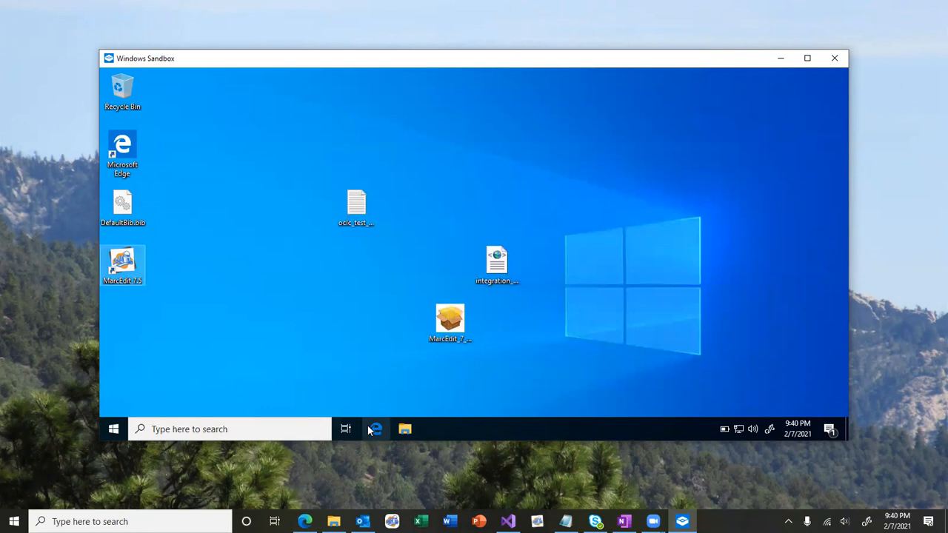
left_click(374, 429)
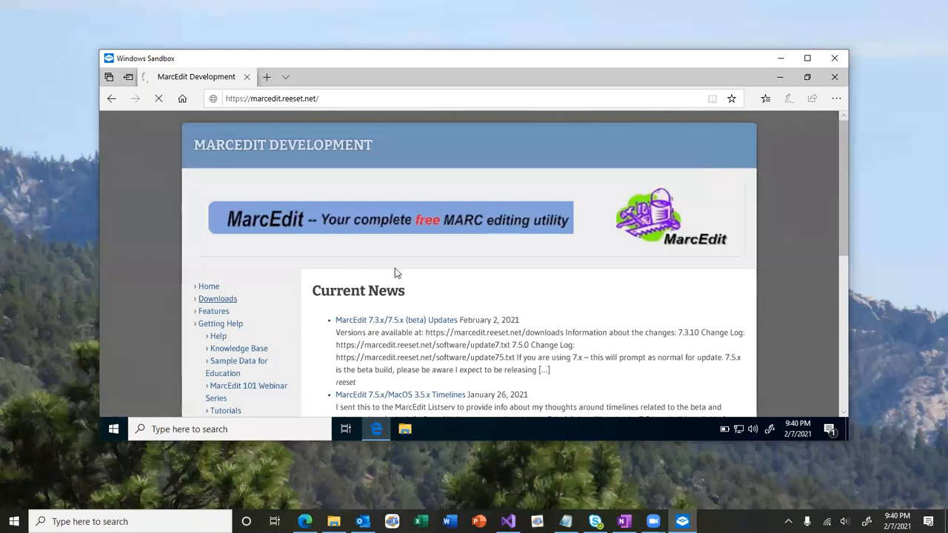
left_click(217, 298)
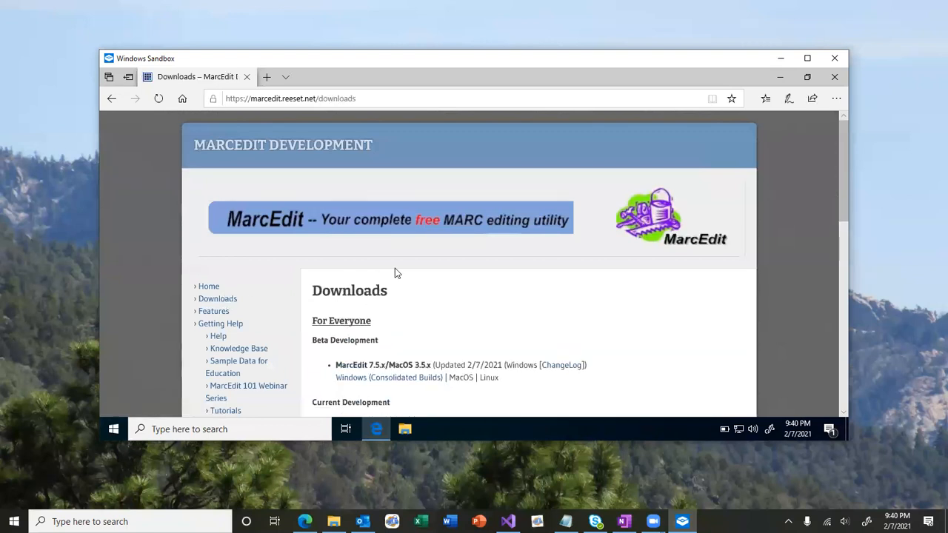
left_click(560, 365)
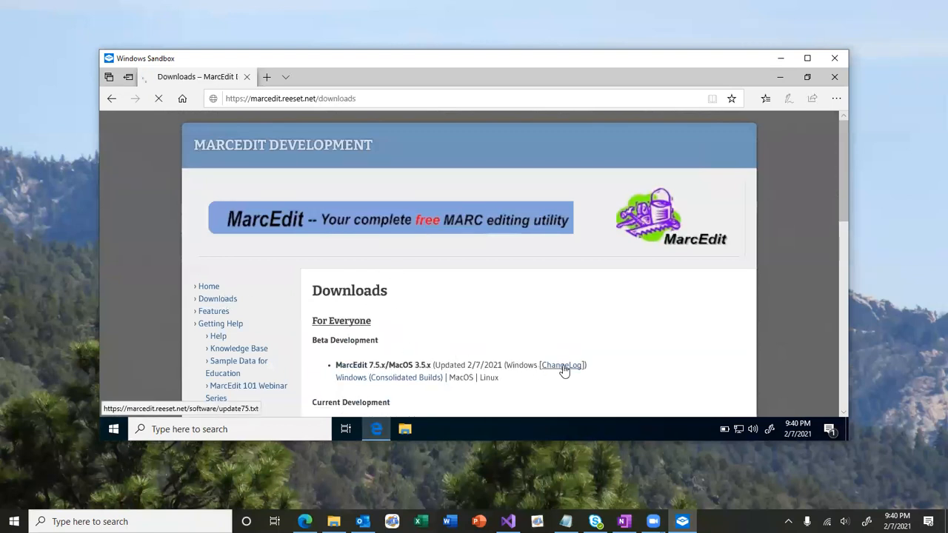
left_click(560, 365)
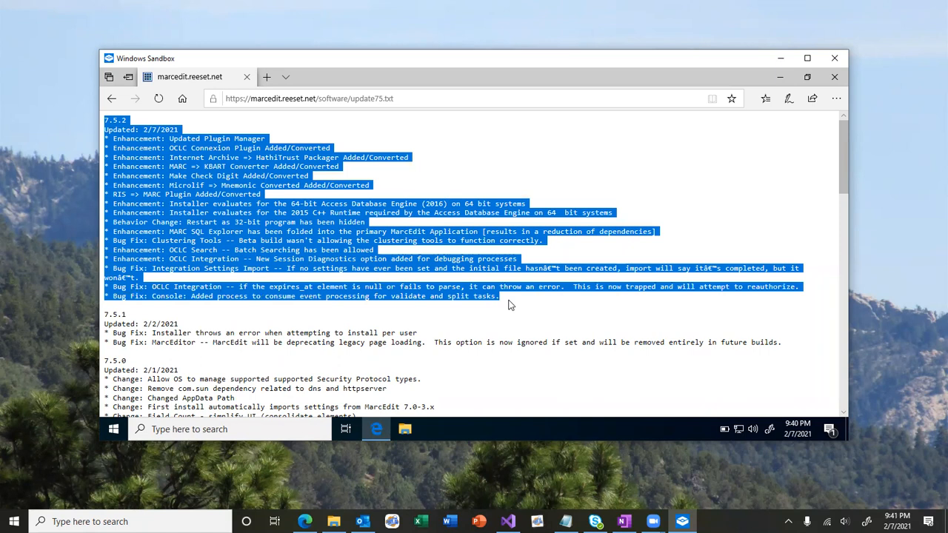
left_click(510, 304)
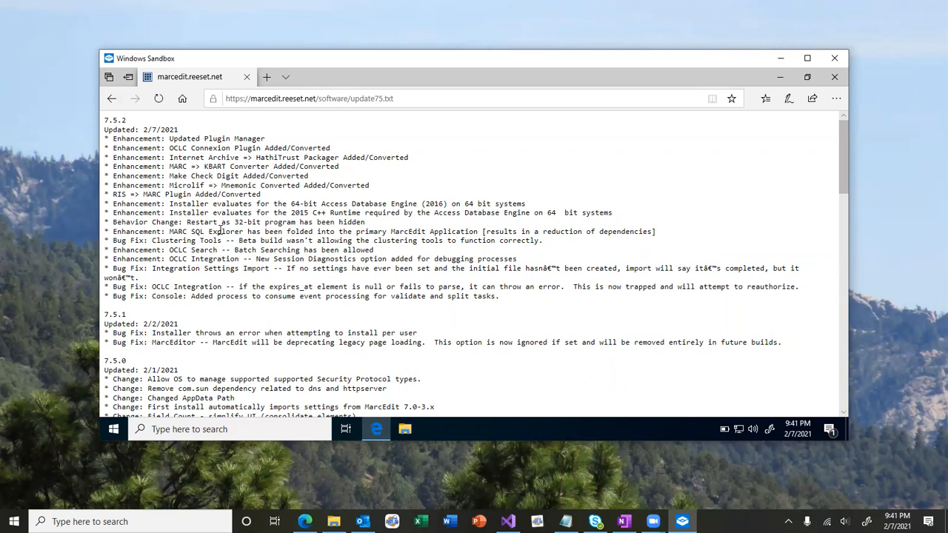
mouse_move(215, 240)
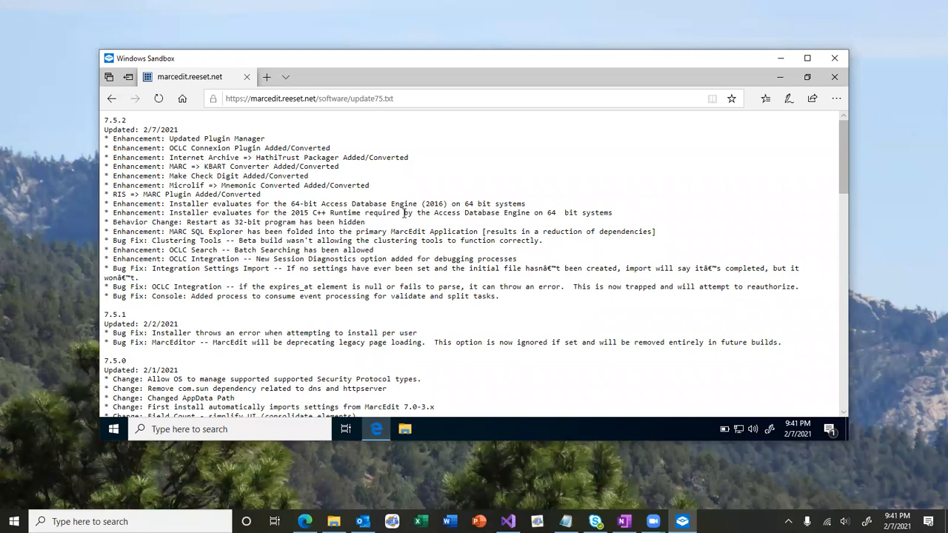
mouse_move(573, 23)
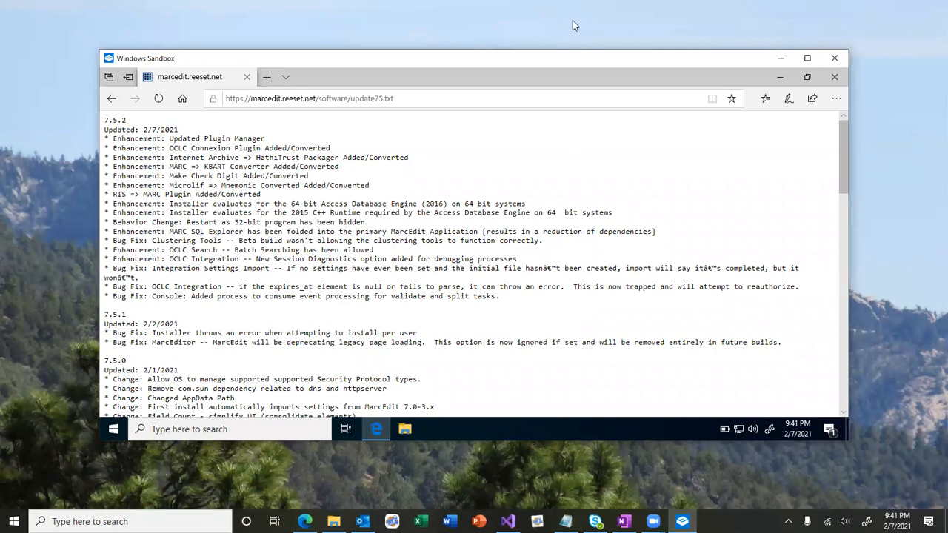